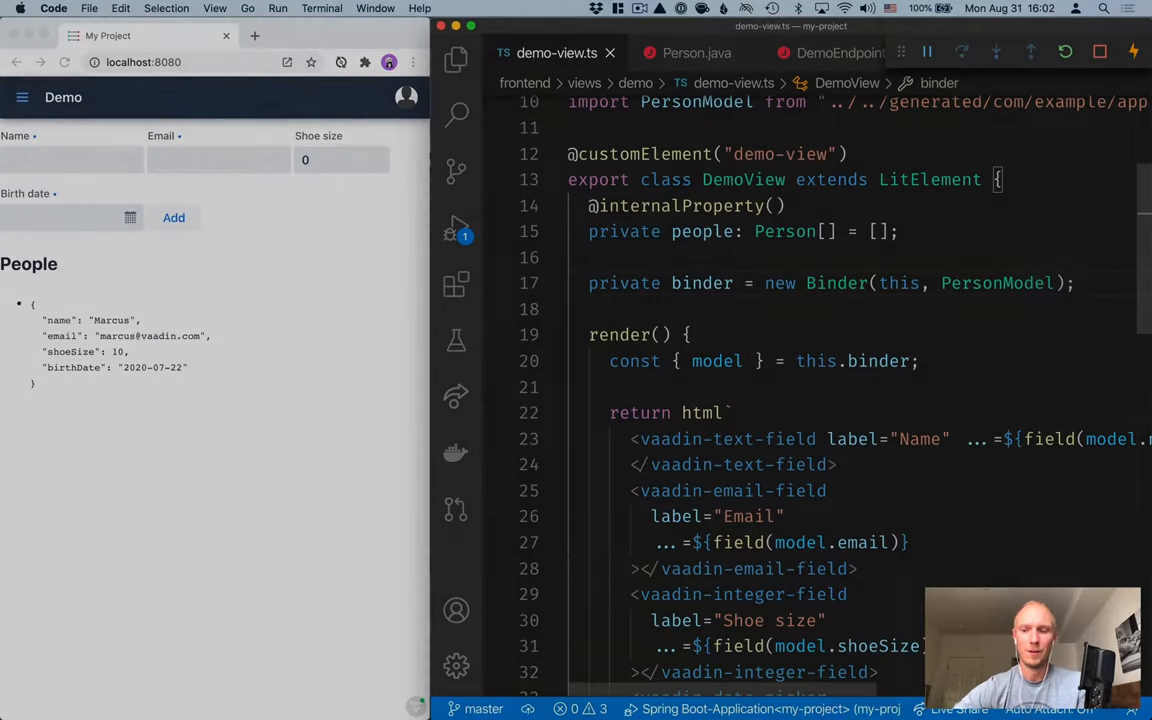
# Declare 'static styles = css``;' as an empty style template in DemoView.
pyautogui.press('enter')
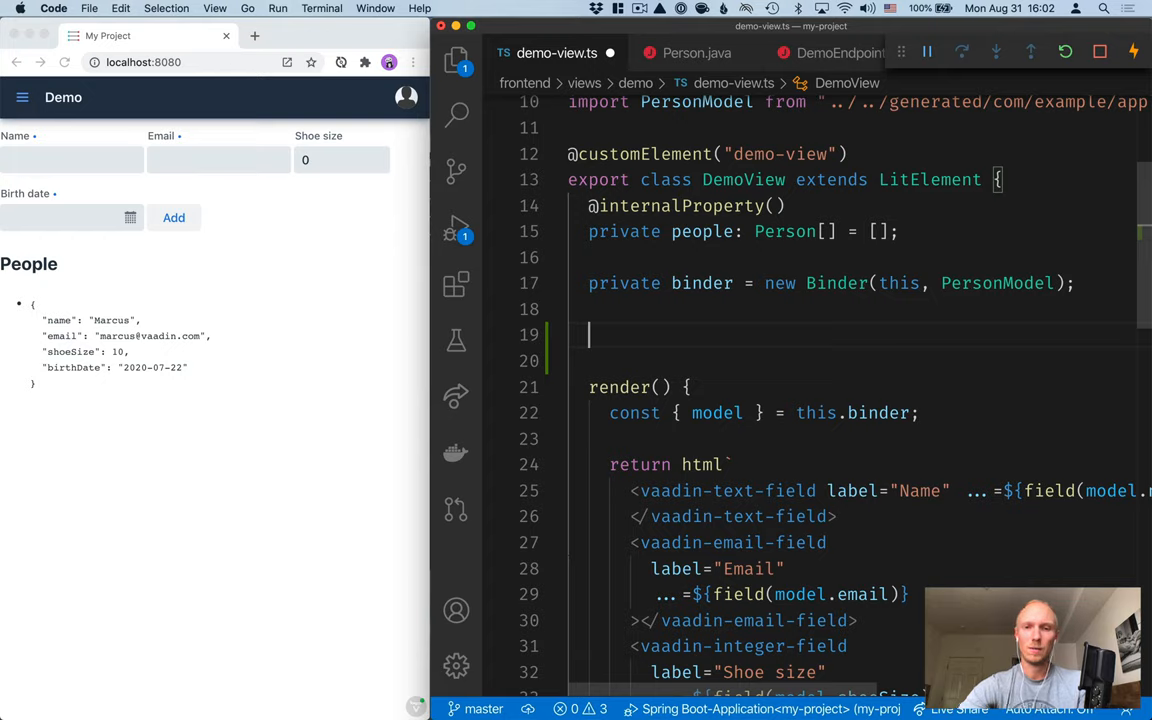
pyautogui.write('static st')
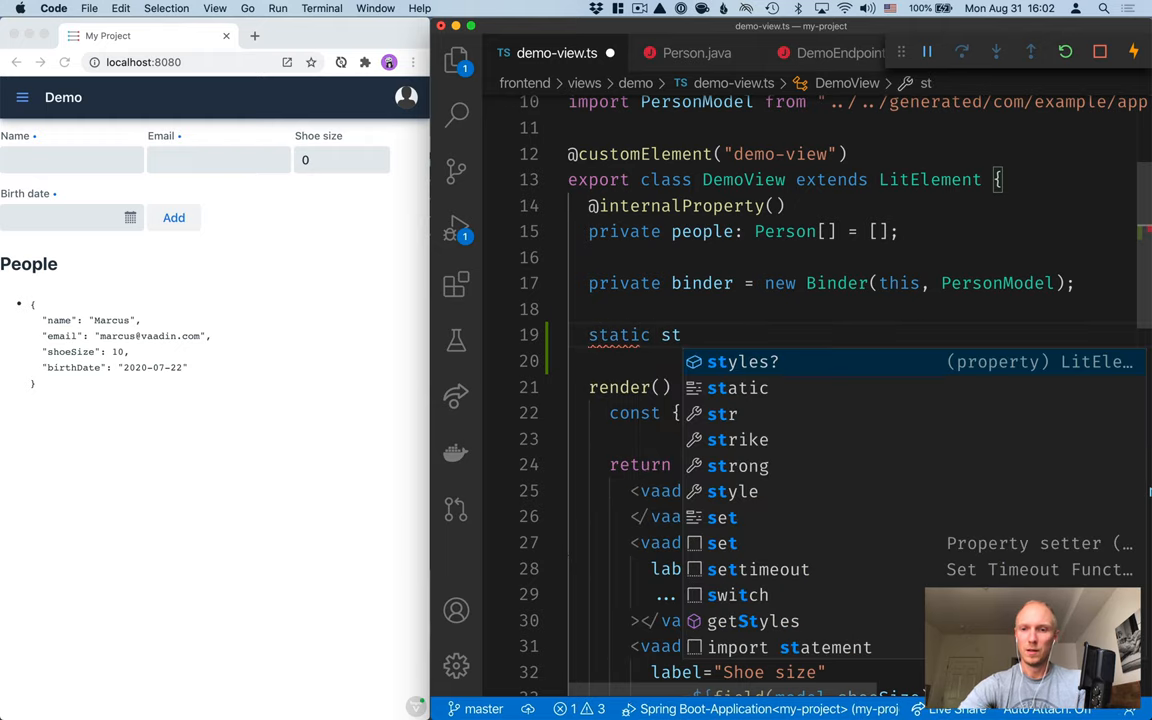
pyautogui.write('yles = css')
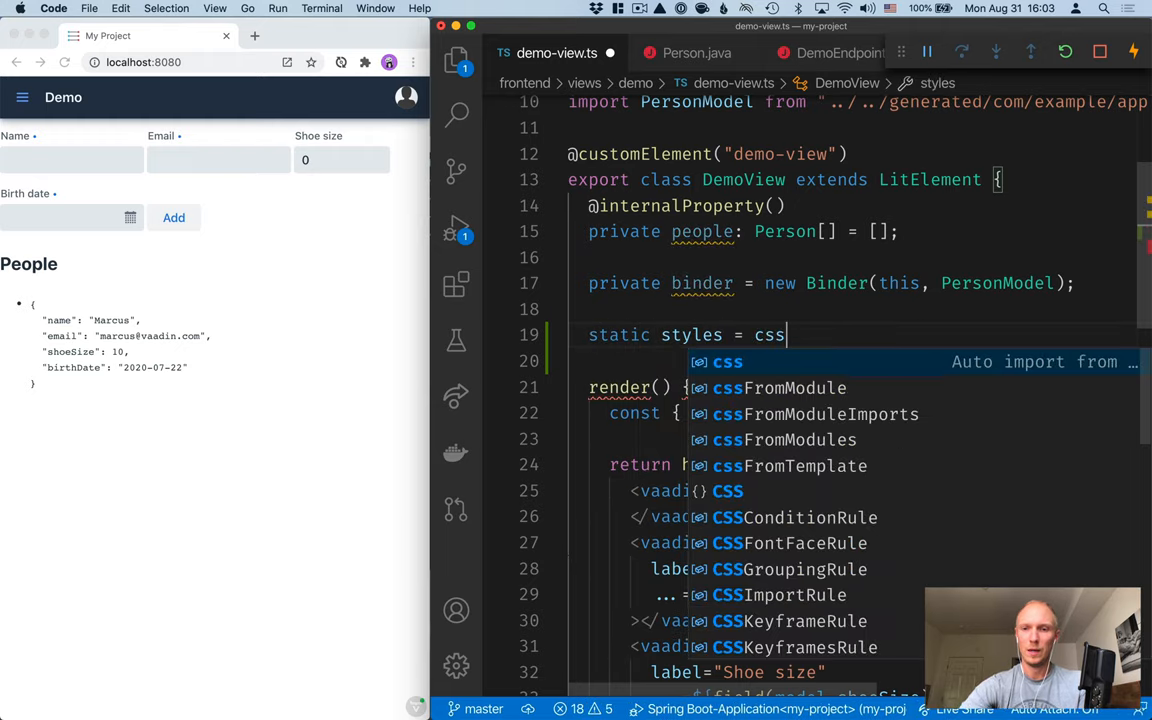
pyautogui.write('`')
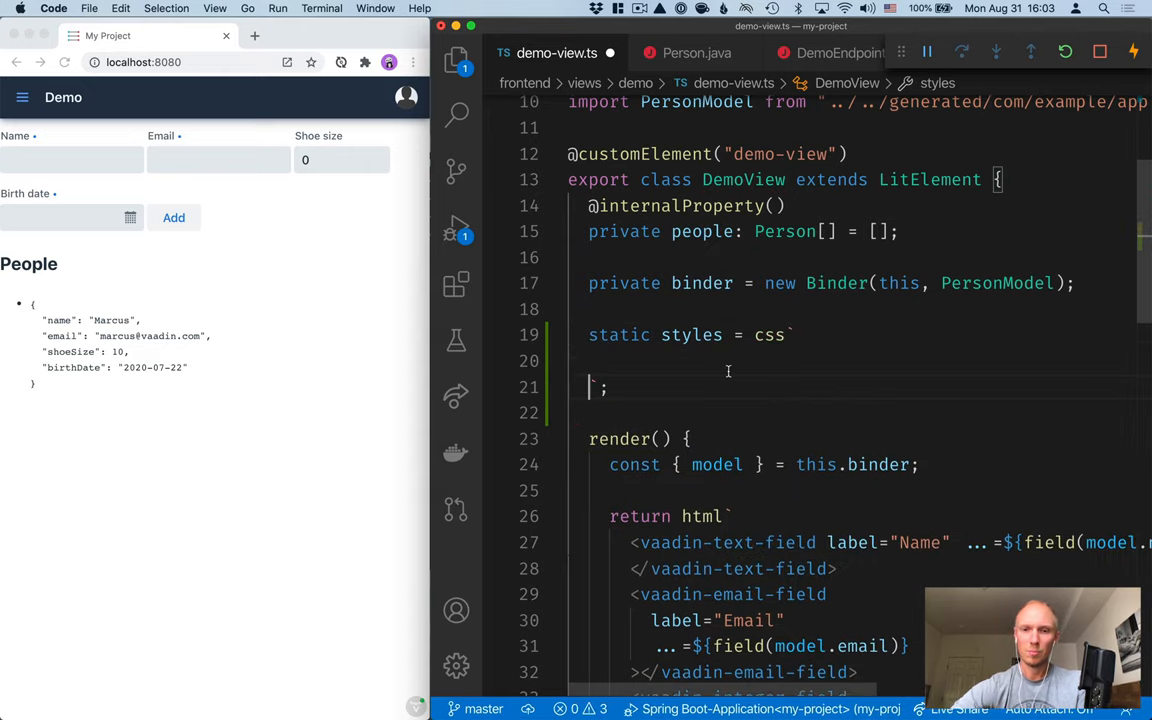
pyautogui.moveTo(608, 424)
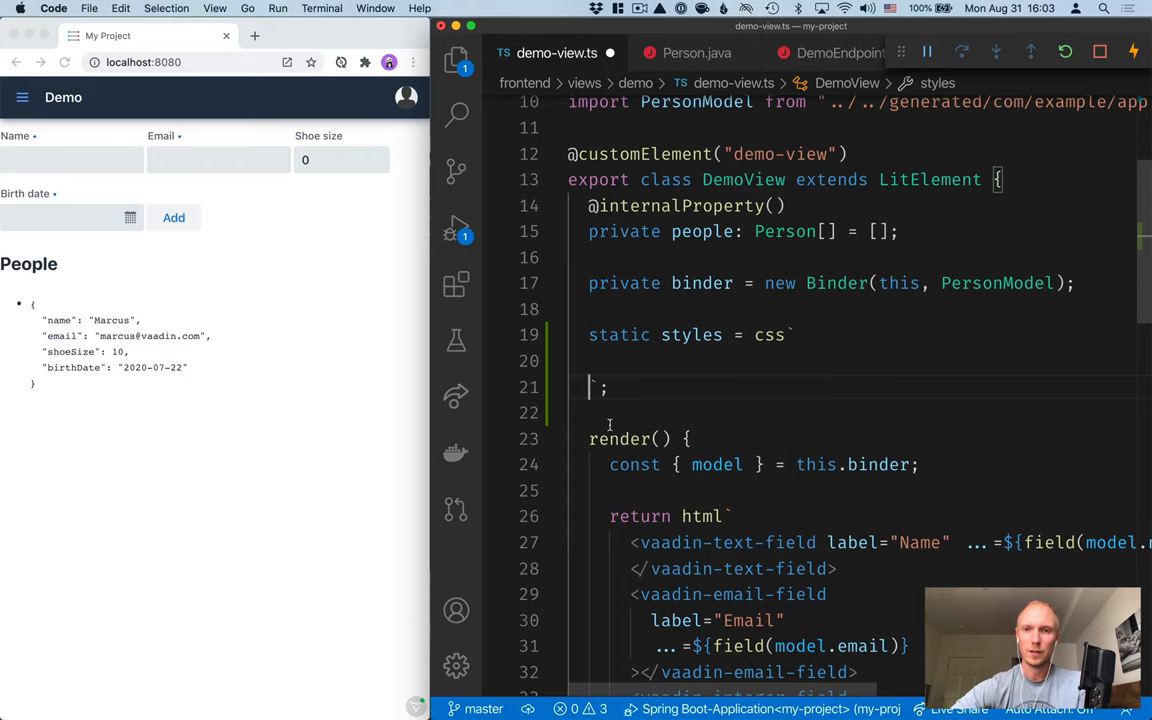
pyautogui.scroll(3)
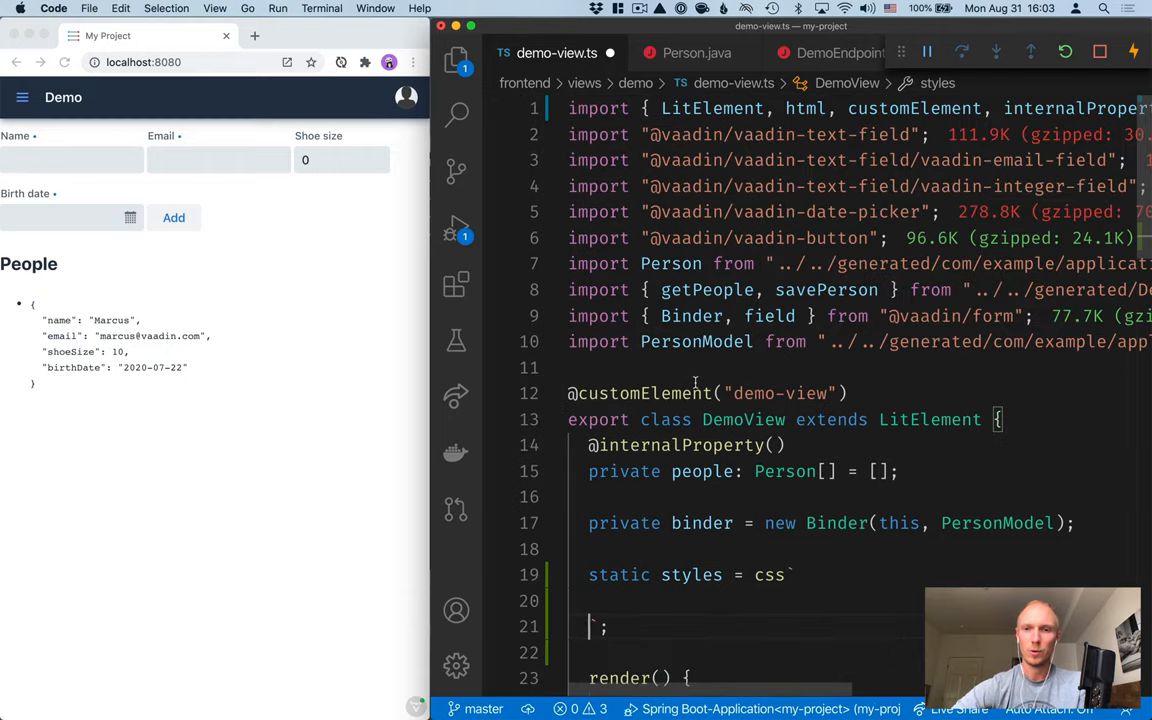
pyautogui.hscroll(3)
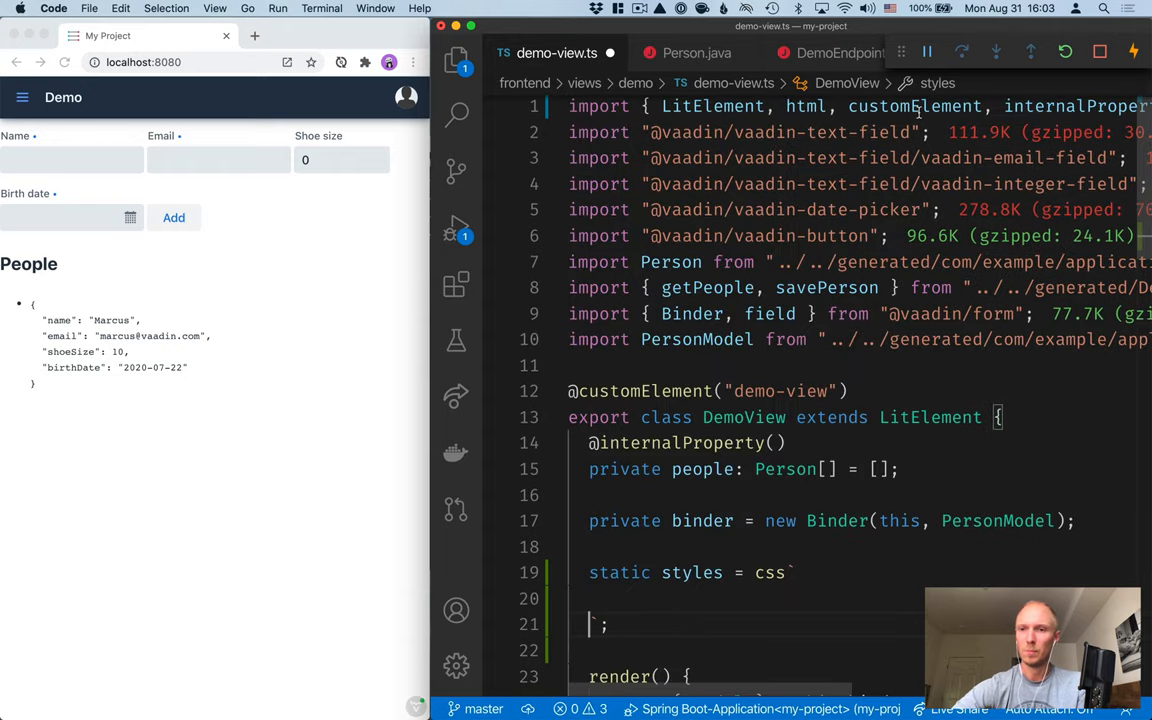
pyautogui.scroll(-3)
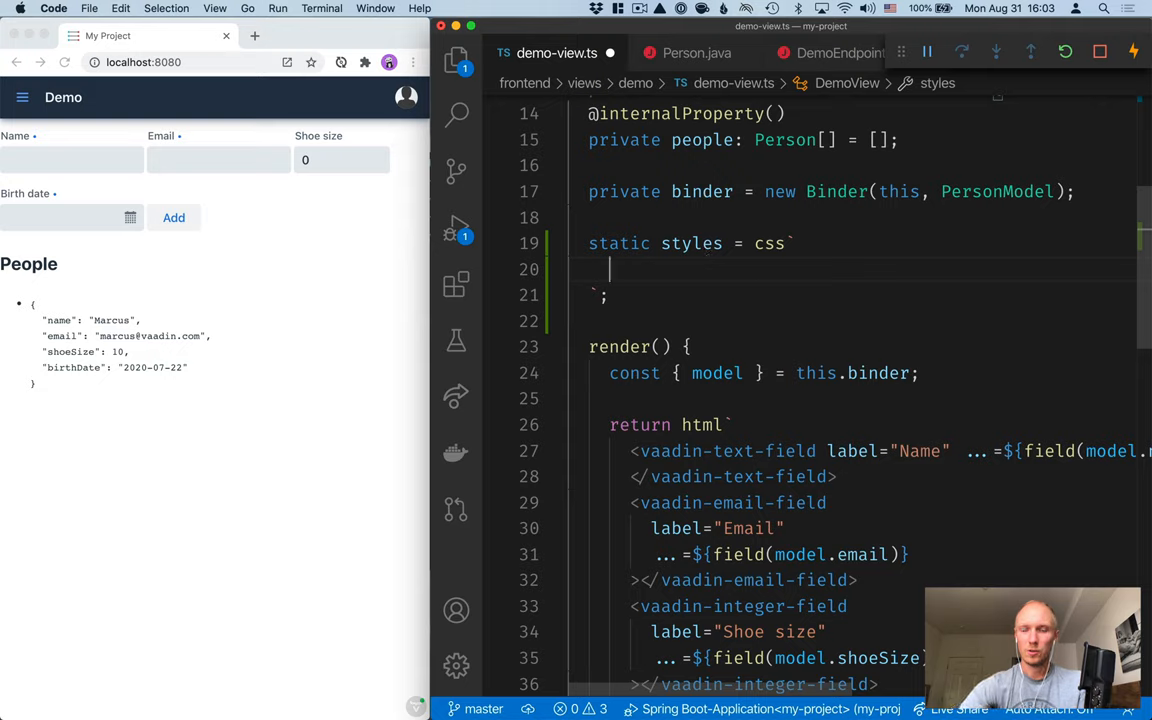
# Add a :host rule with display: block and padding: 12px.
pyautogui.write(':host')
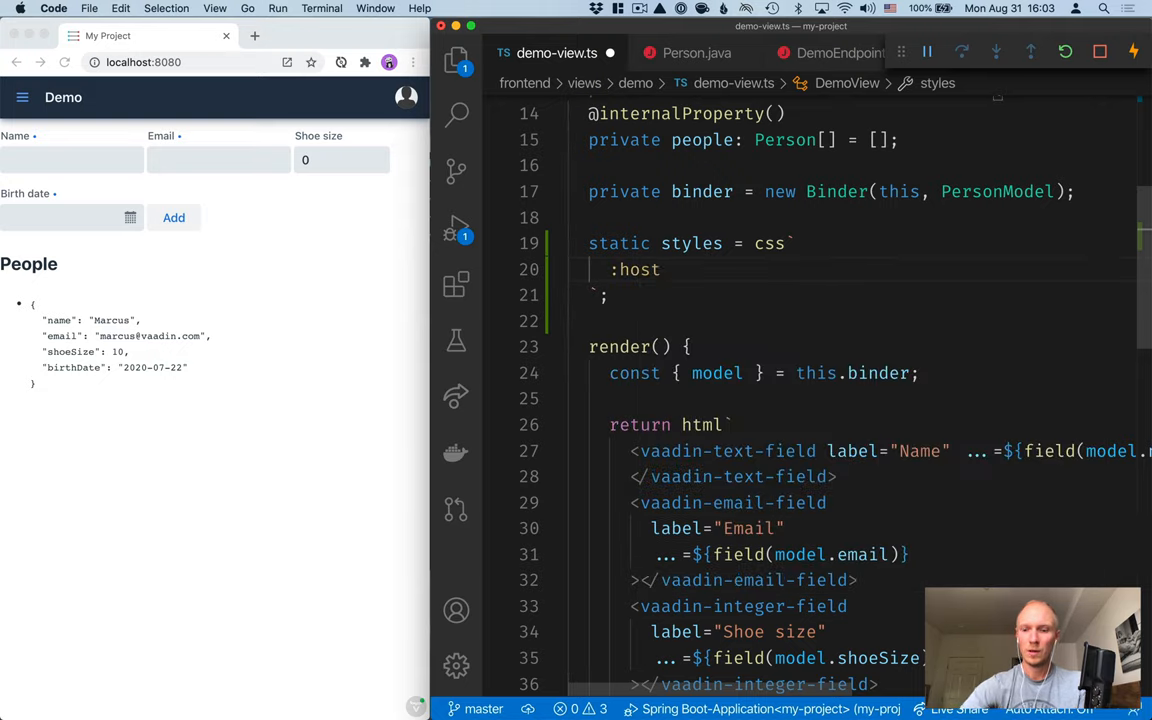
pyautogui.write('{')
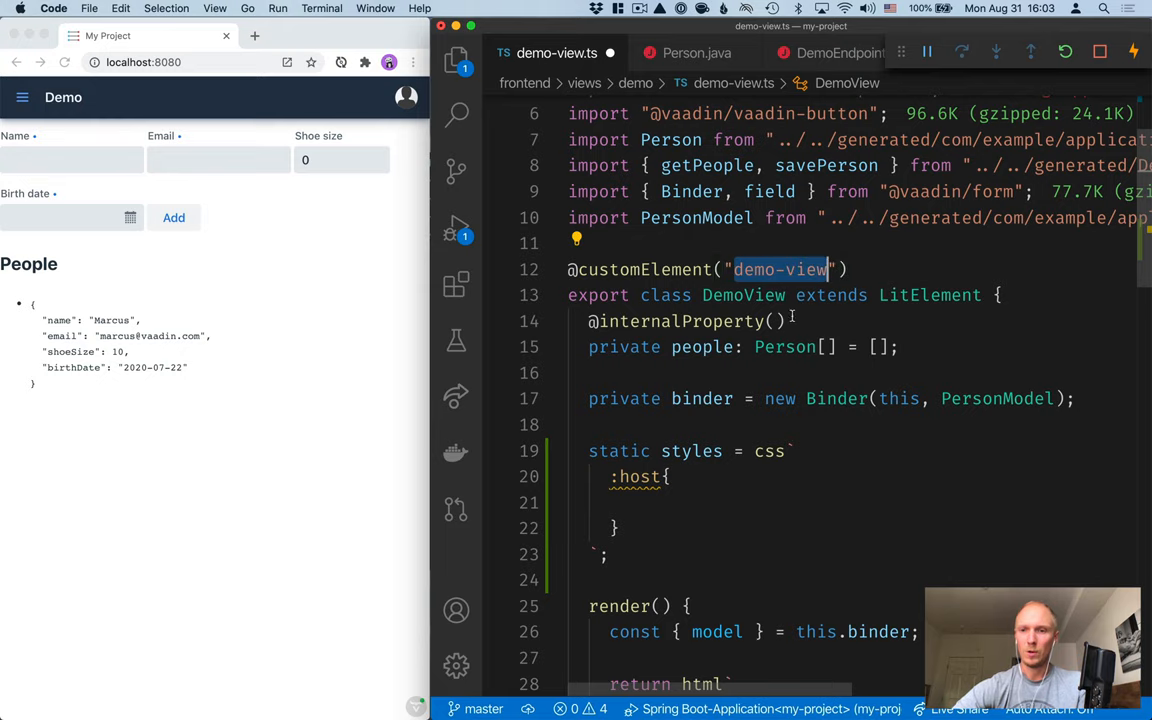
pyautogui.scroll(-3)
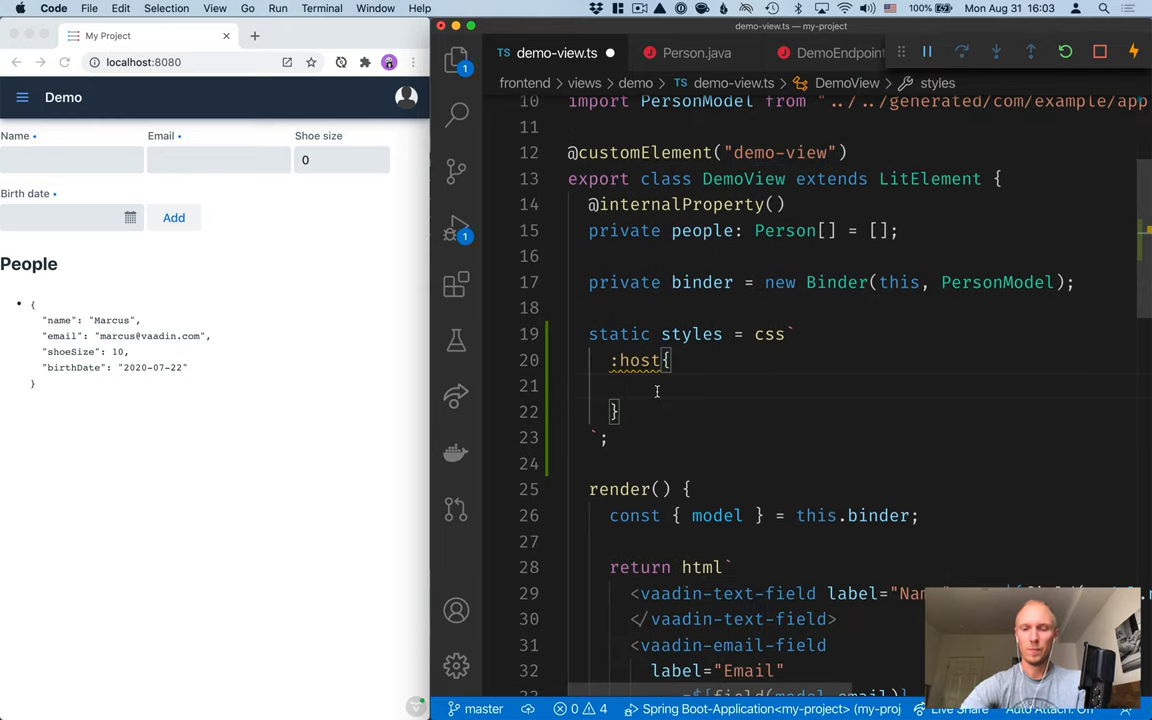
pyautogui.write('display: bl')
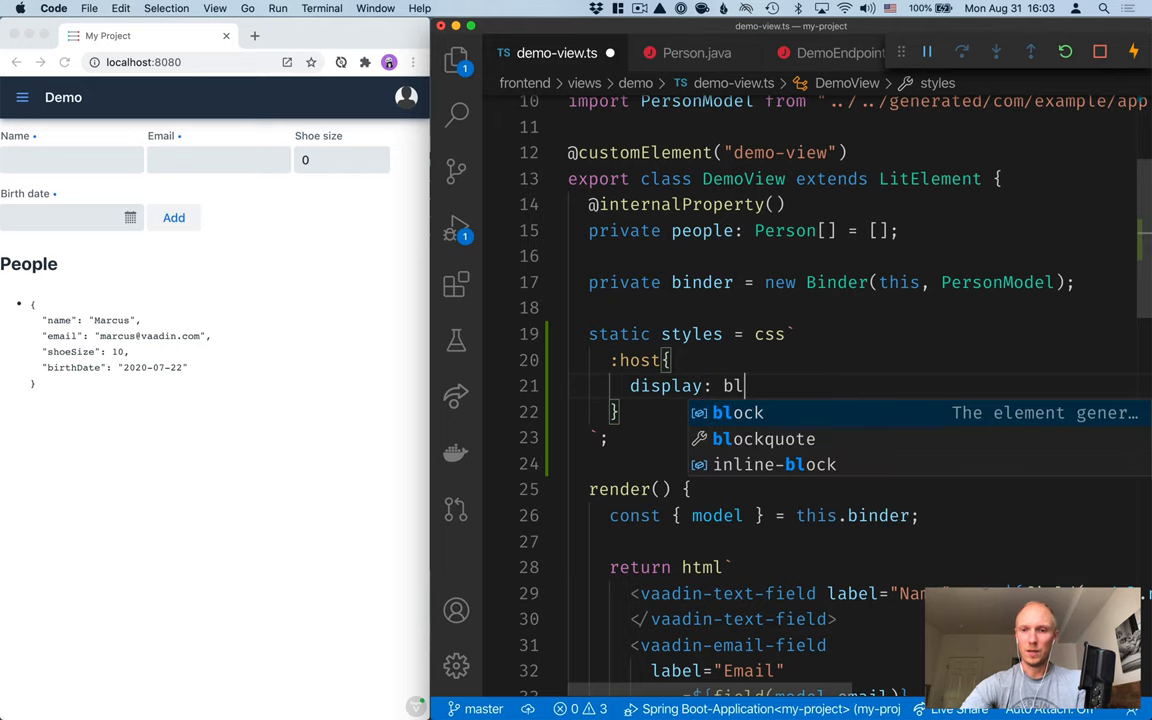
pyautogui.write('padding:')
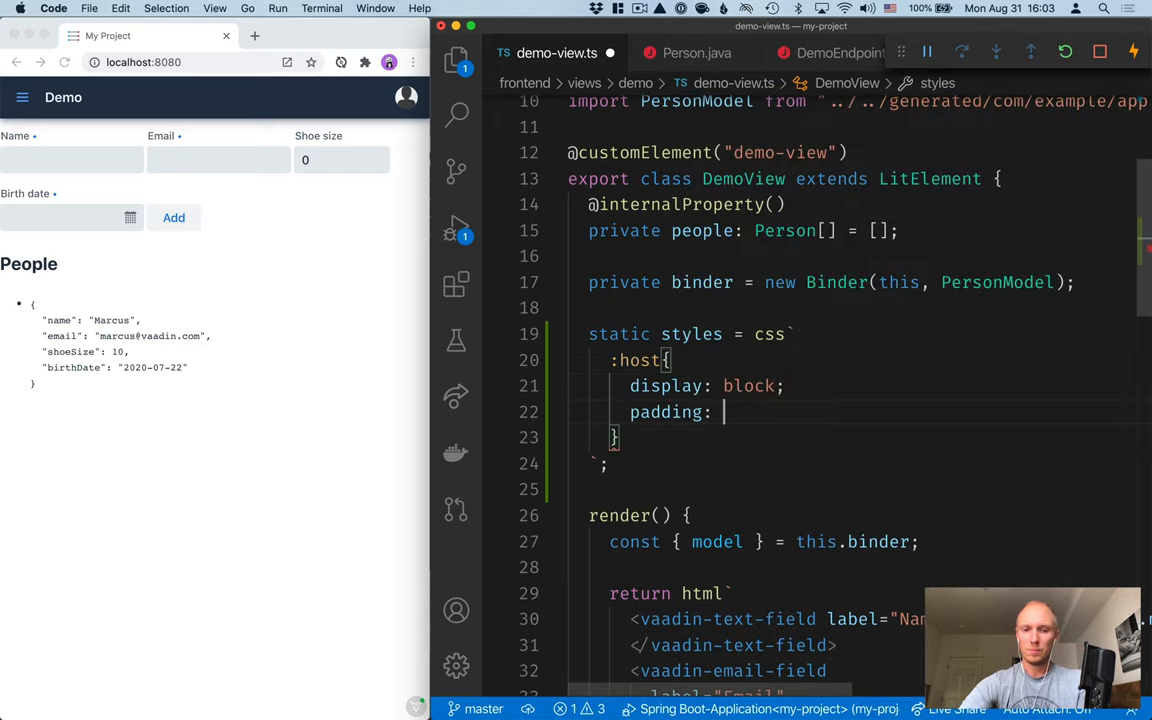
pyautogui.write('12px;')
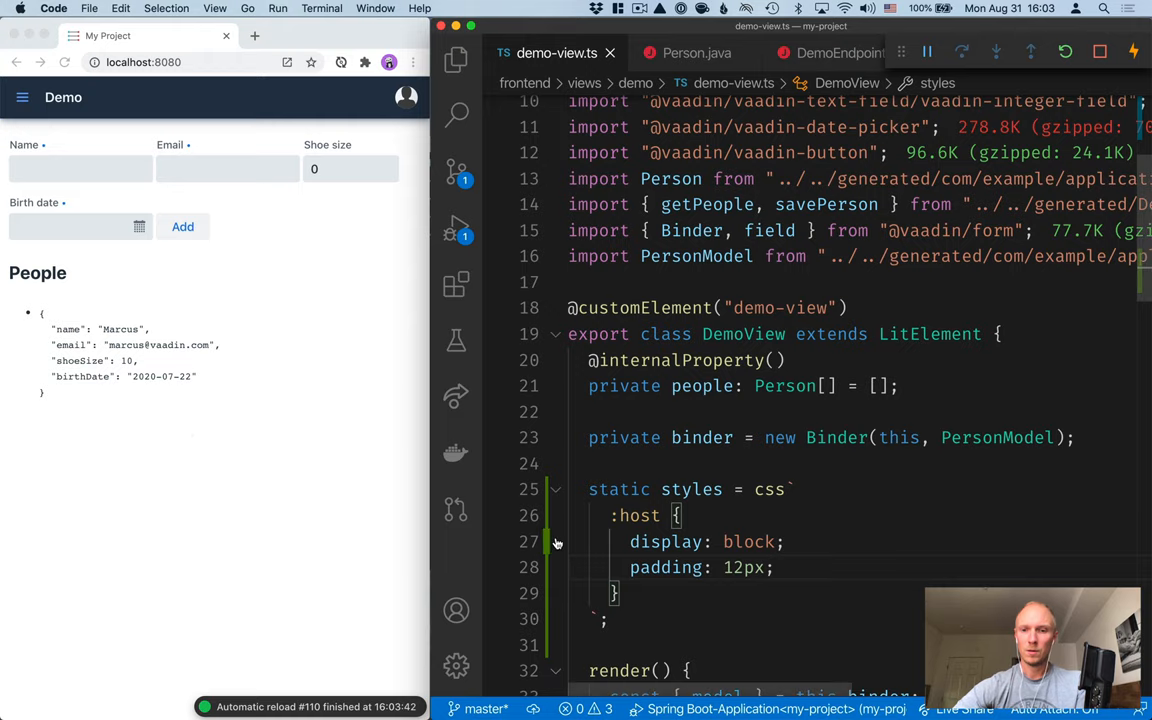
# Scroll down to the render method to reach the returned html template.
pyautogui.scroll(-3)
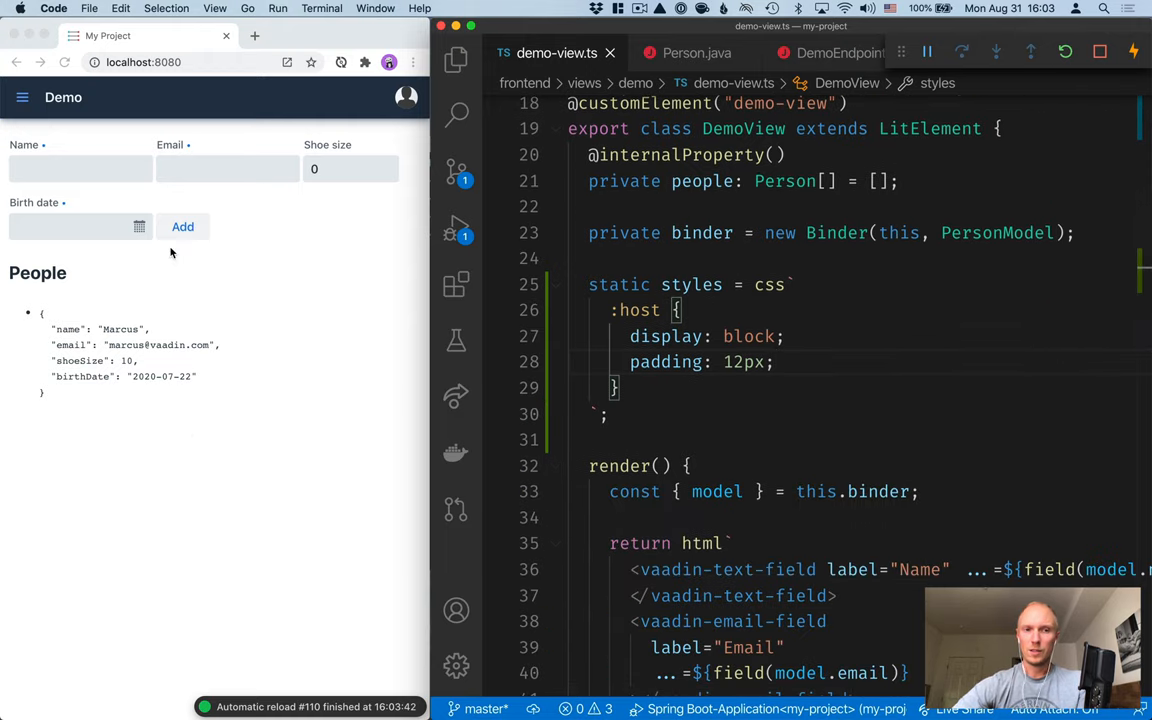
pyautogui.scroll(-3)
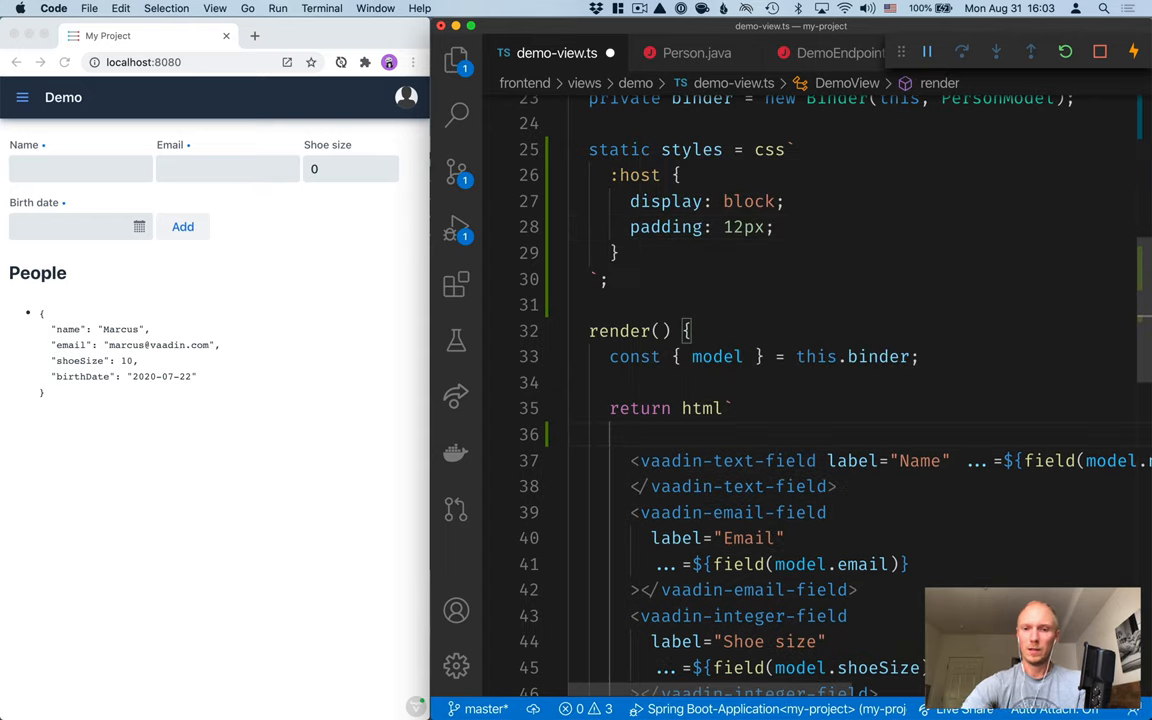
# Wrap the render fields in a '<div class="form">' container.
pyautogui.write('<div class="form"></div>')
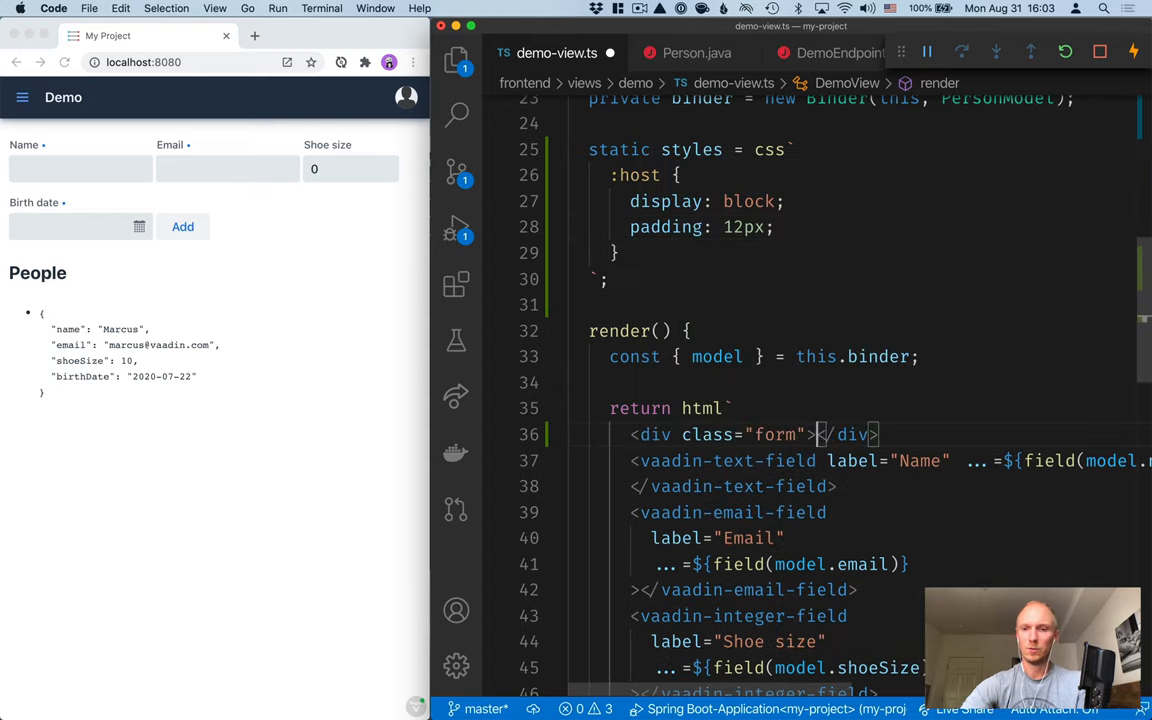
pyautogui.scroll(-3)
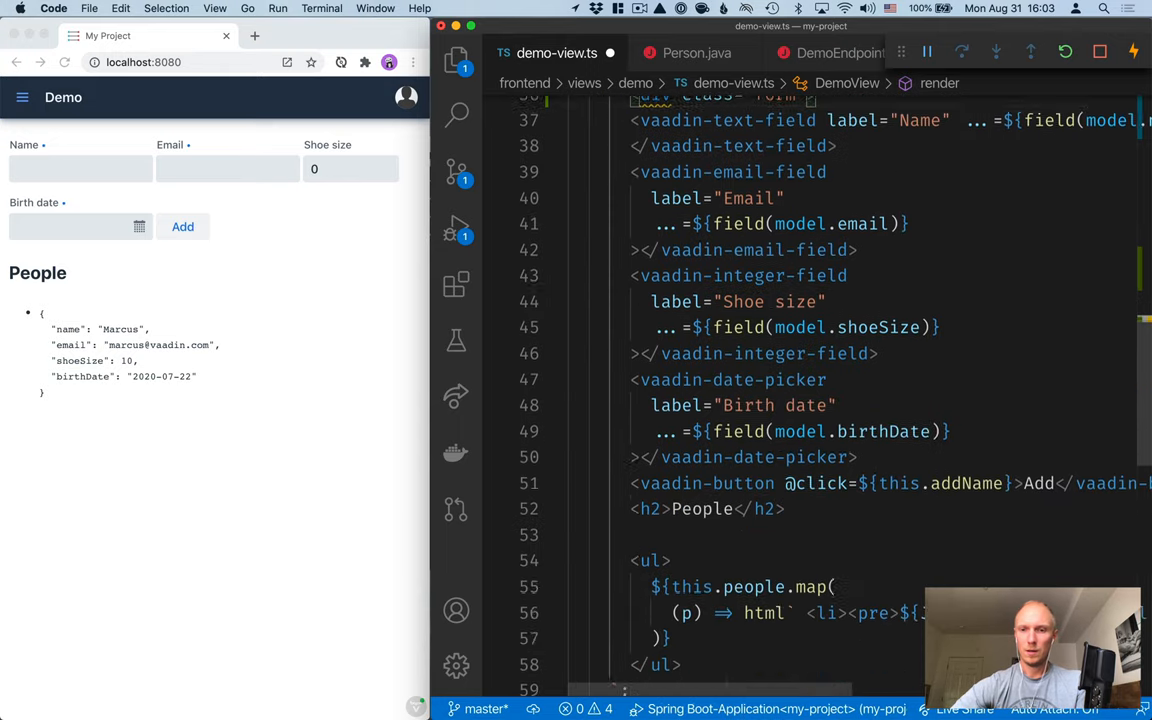
pyautogui.scroll(-3)
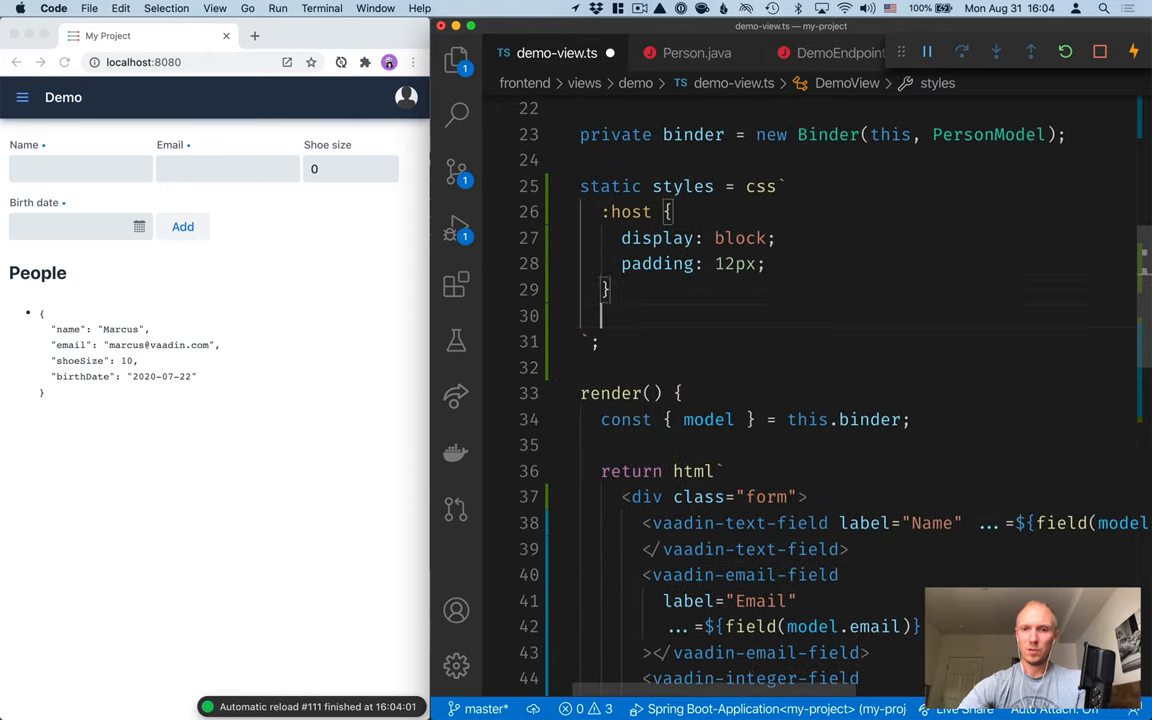
# Add a .form rule with display: grid and width: 300px.
pyautogui.write('.form')
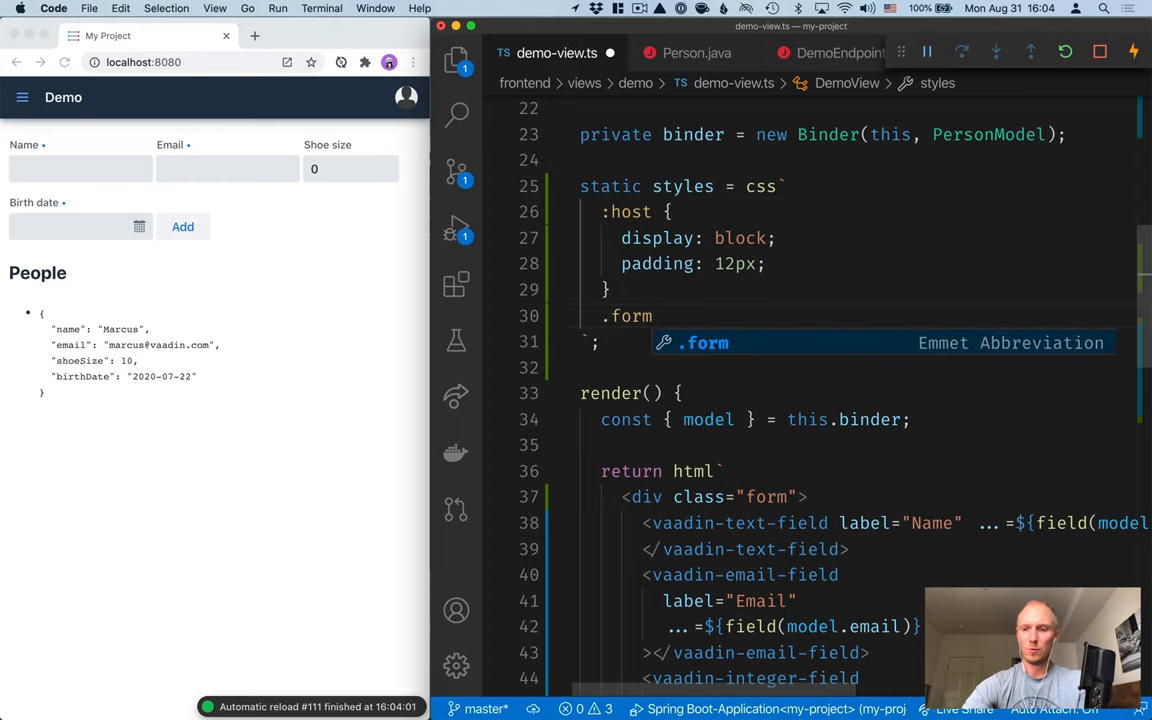
pyautogui.write('display: grid;')
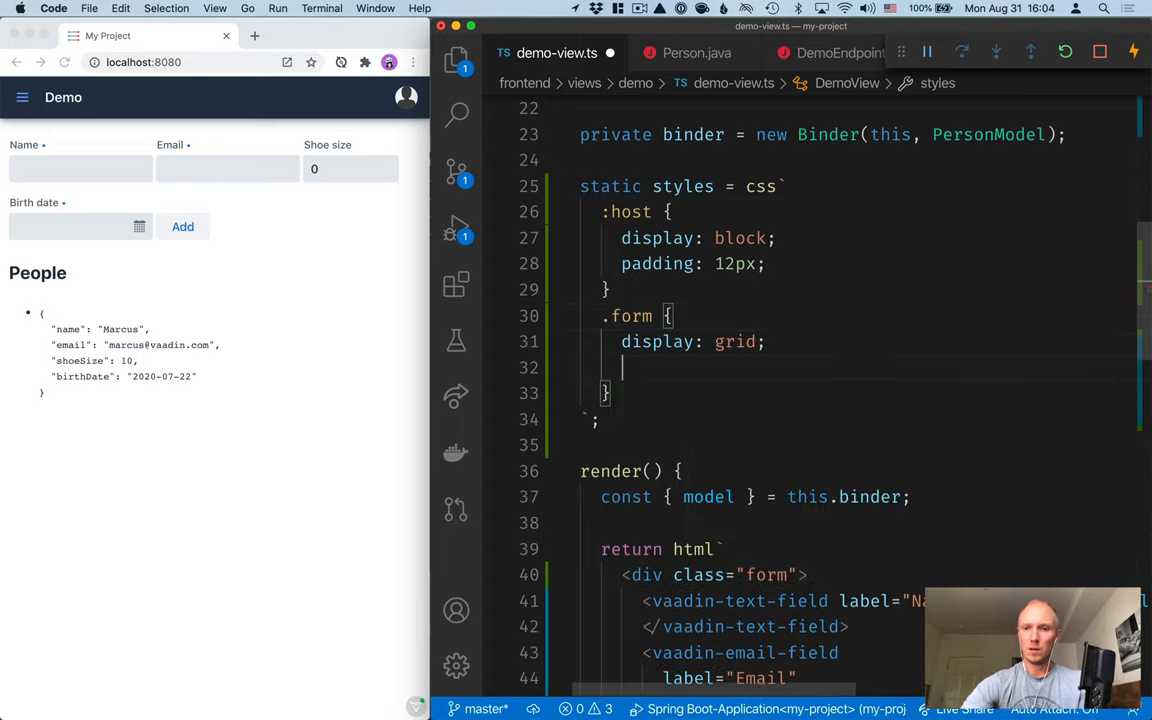
pyautogui.write('width:')
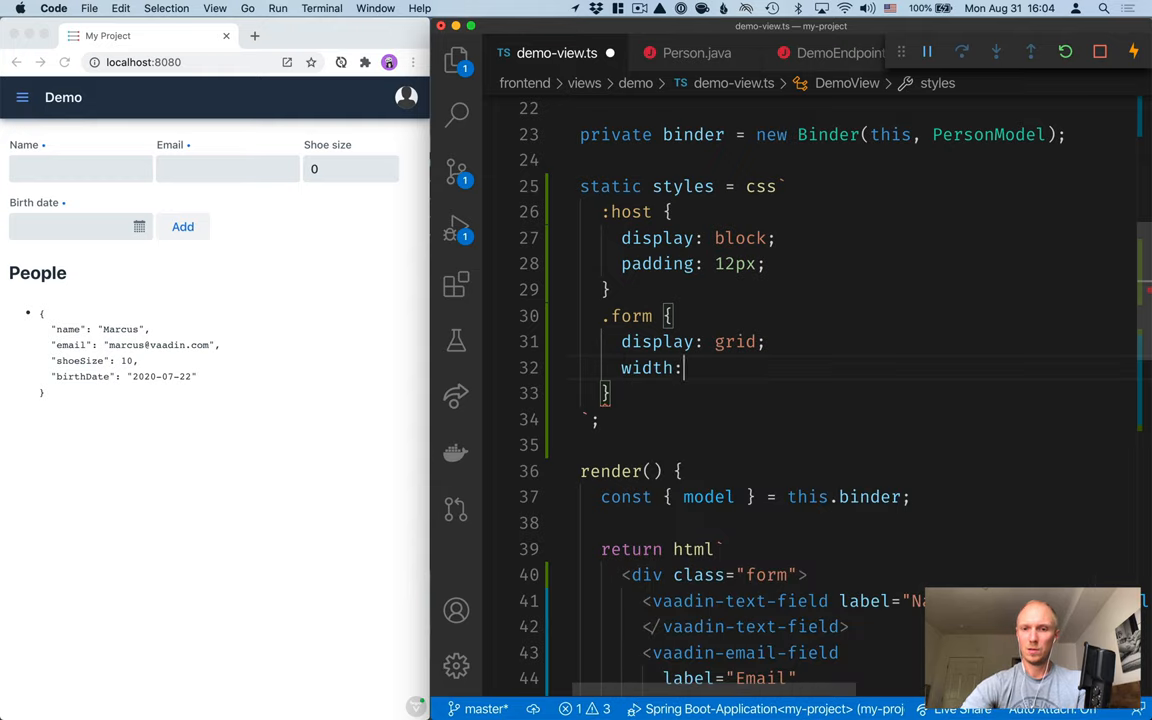
pyautogui.write('300px;')
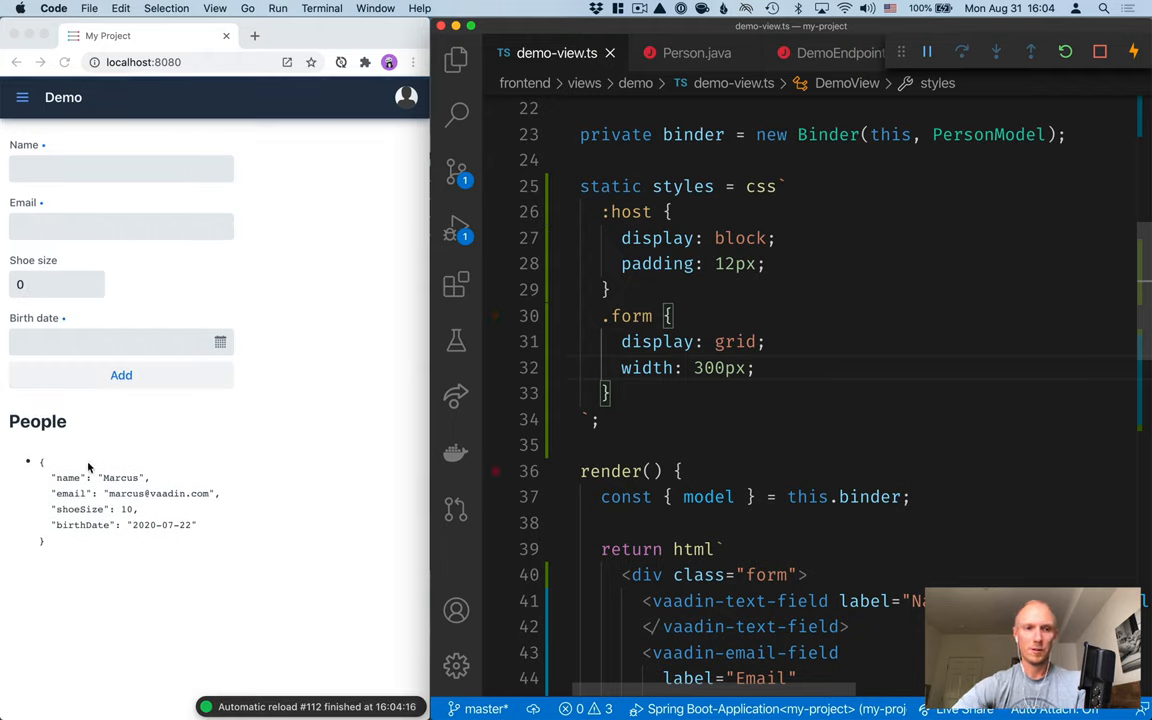
pyautogui.moveTo(528, 316)
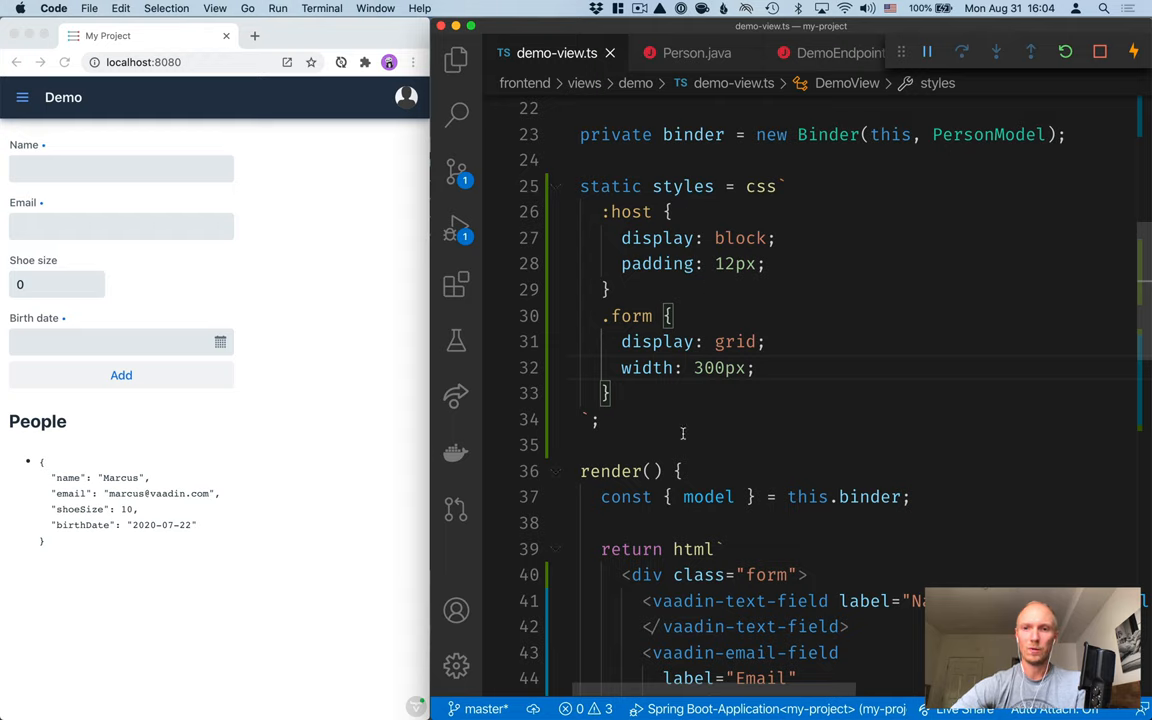
pyautogui.moveTo(612, 472)
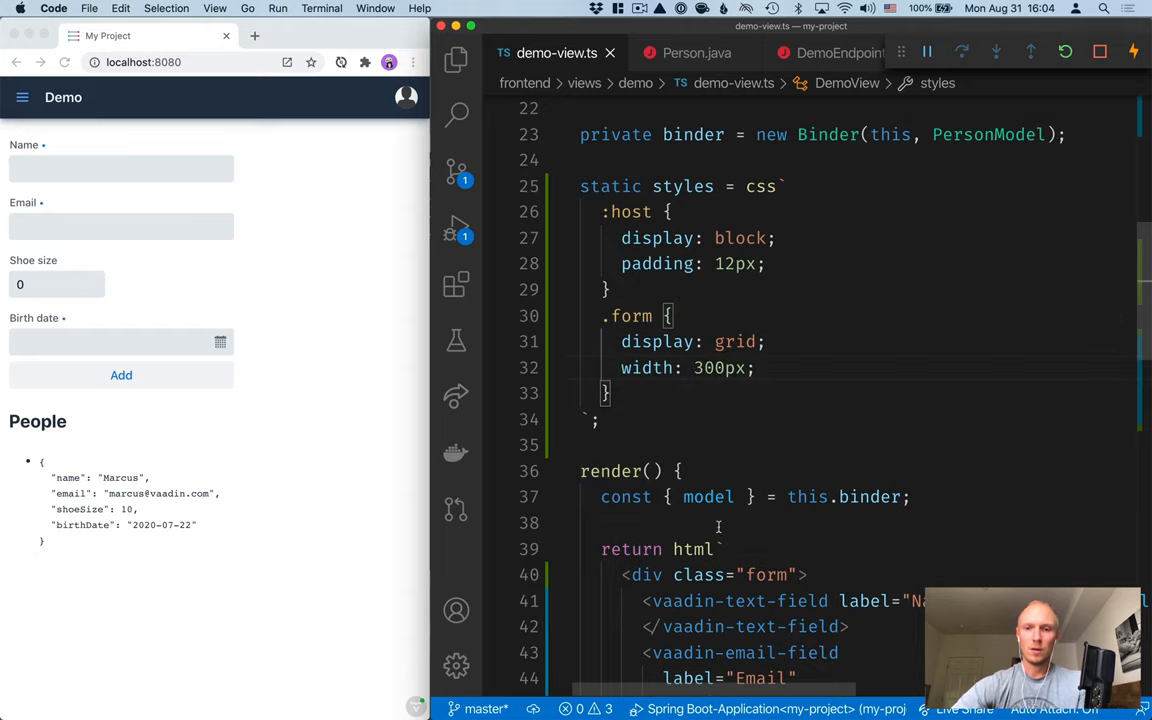
# Insert '<h1>Hello</h1>' as the first line of the render markup.
pyautogui.scroll(-3)
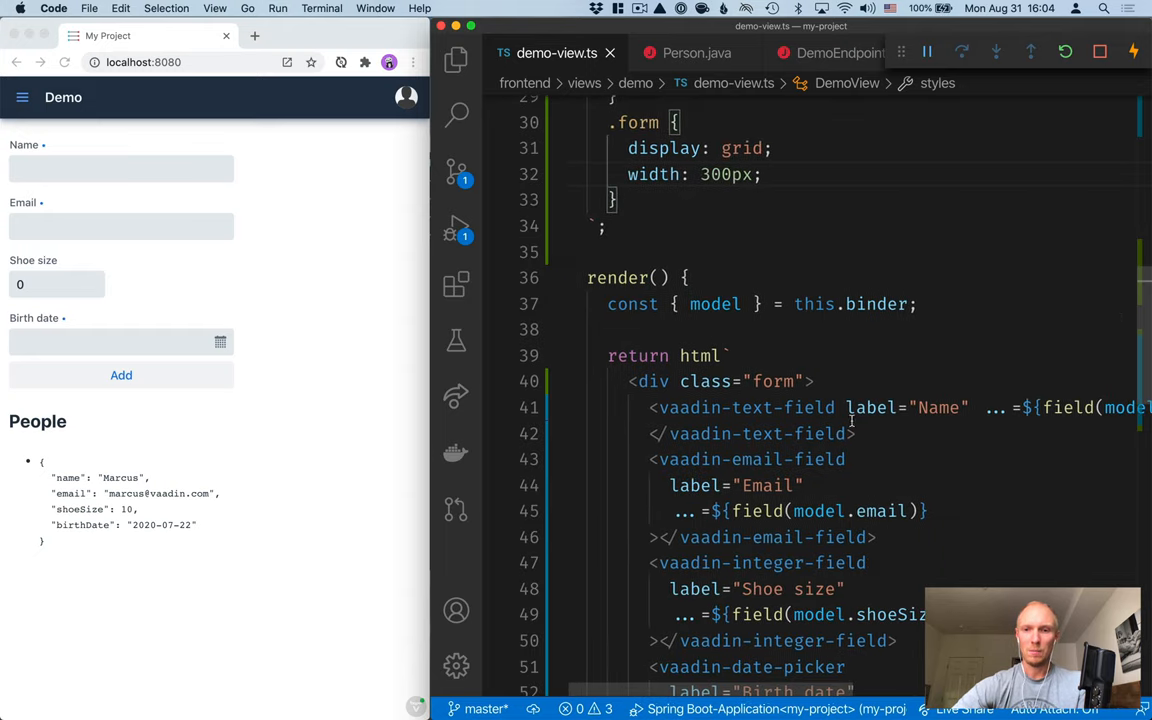
pyautogui.press('Return')
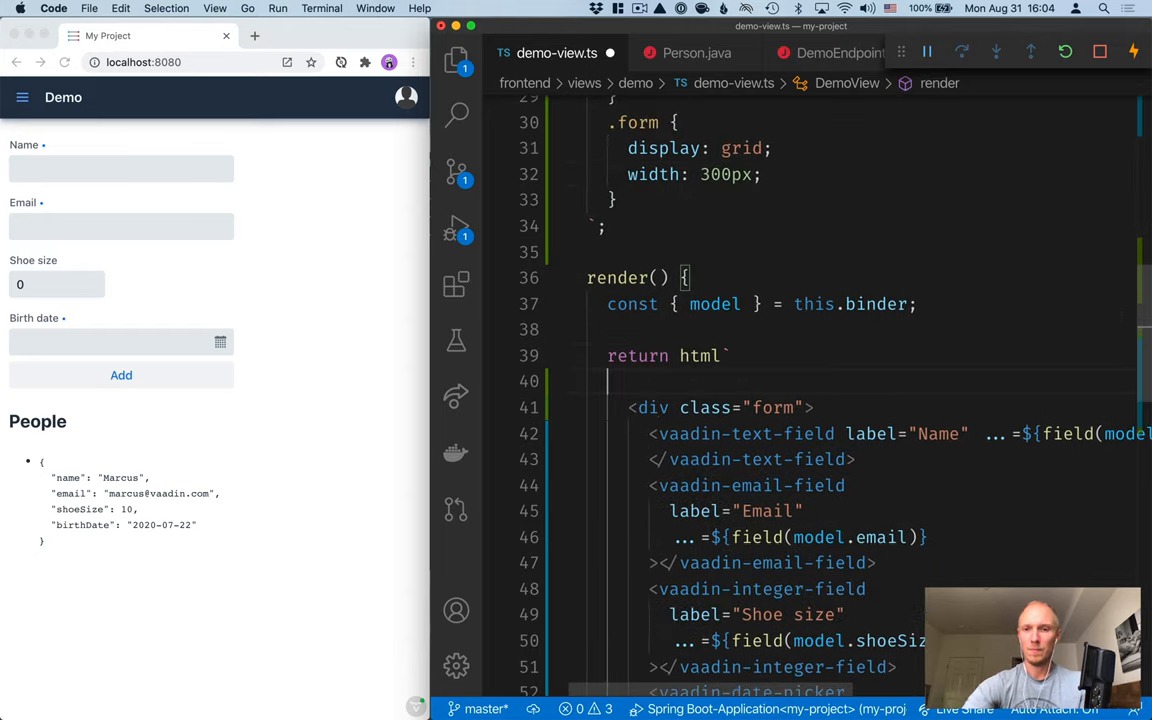
pyautogui.write('<h1></h1>')
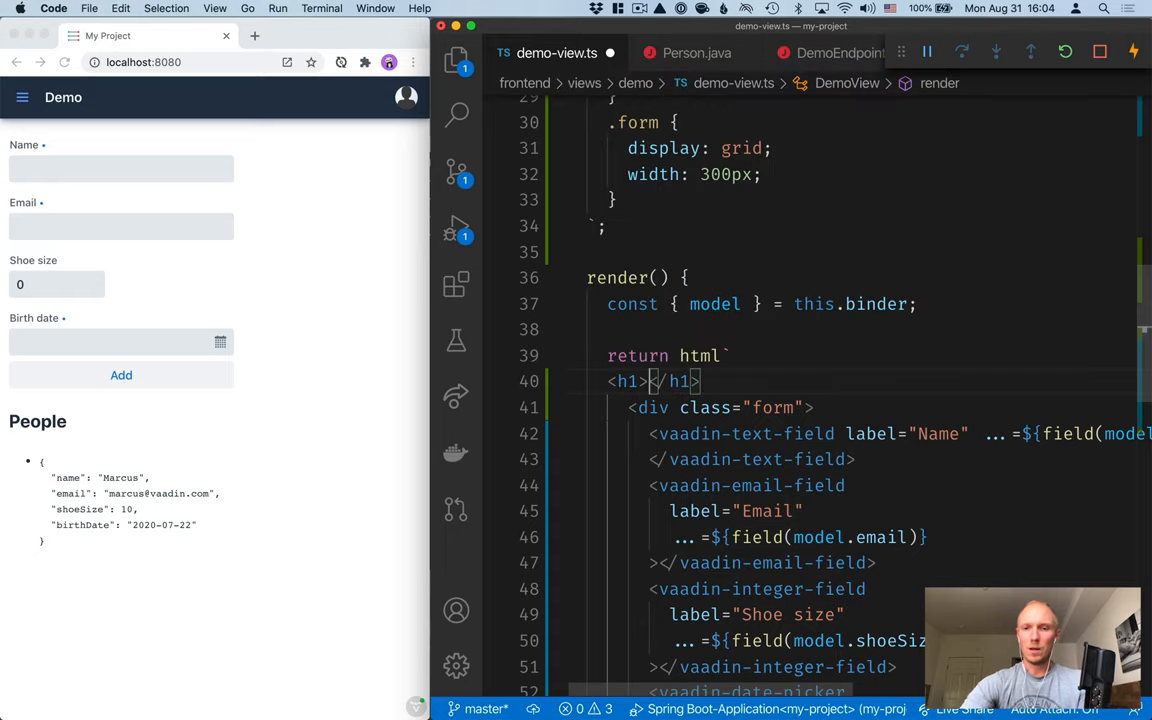
pyautogui.write('Hello')
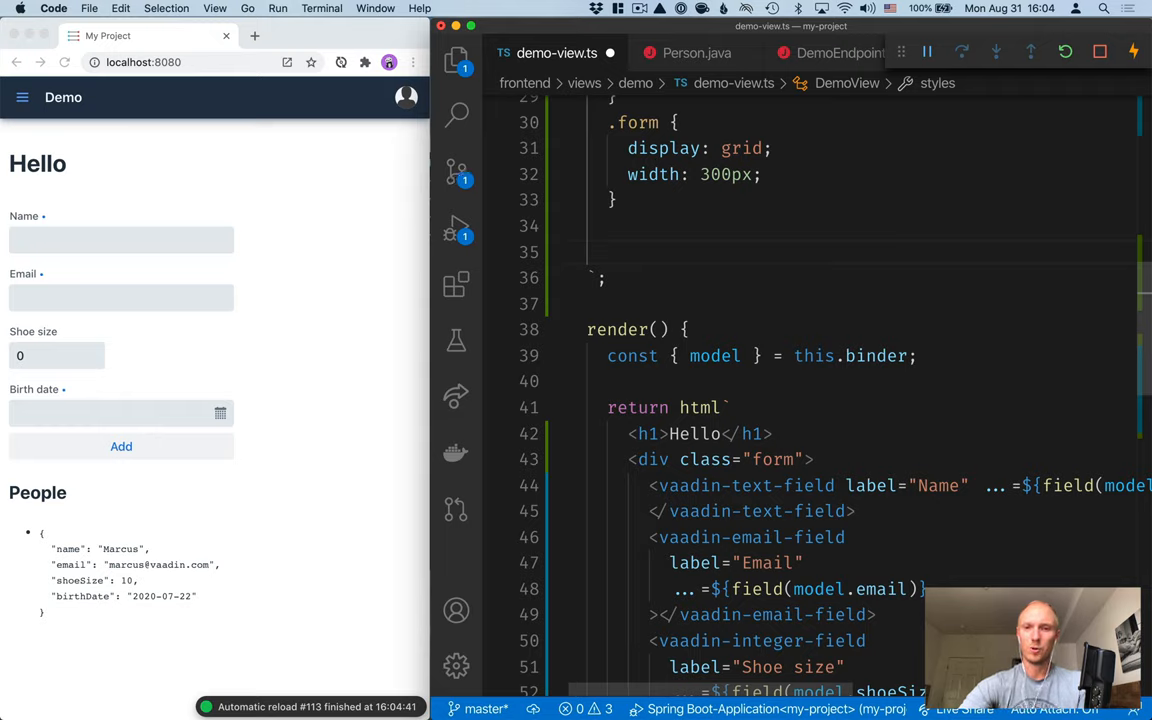
# Add an h1 rule with color: hotpink and font-family: chalkboard.
pyautogui.write('h1 {')
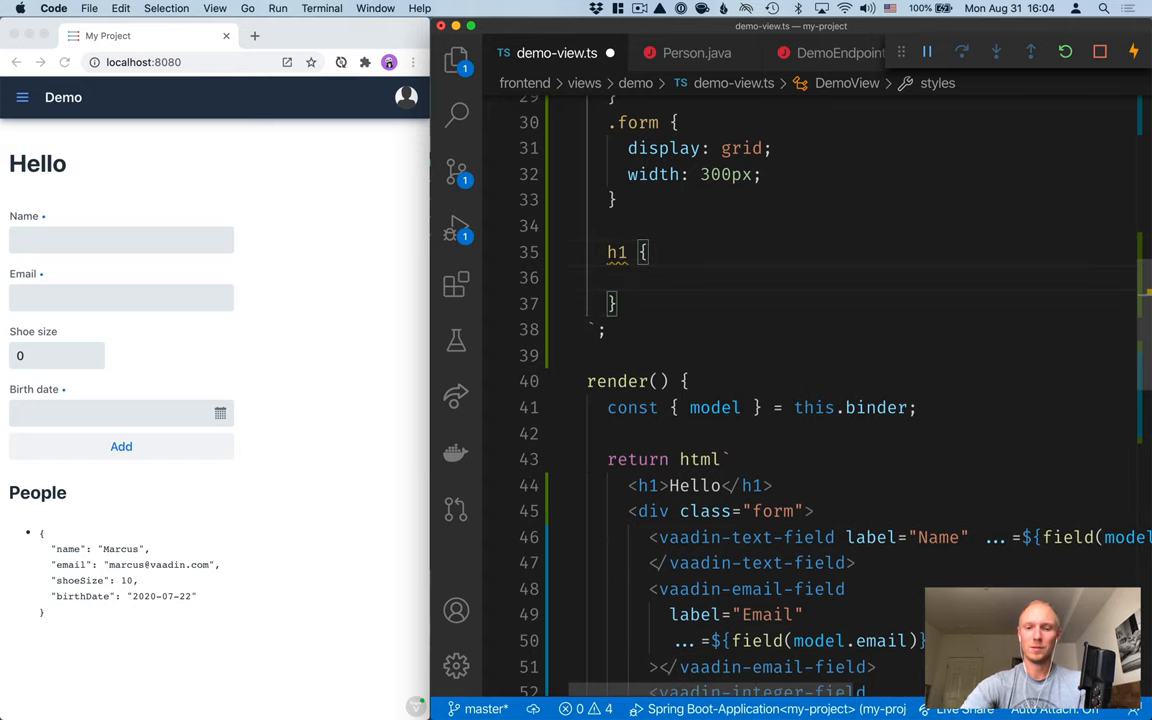
pyautogui.write('color: hotpink')
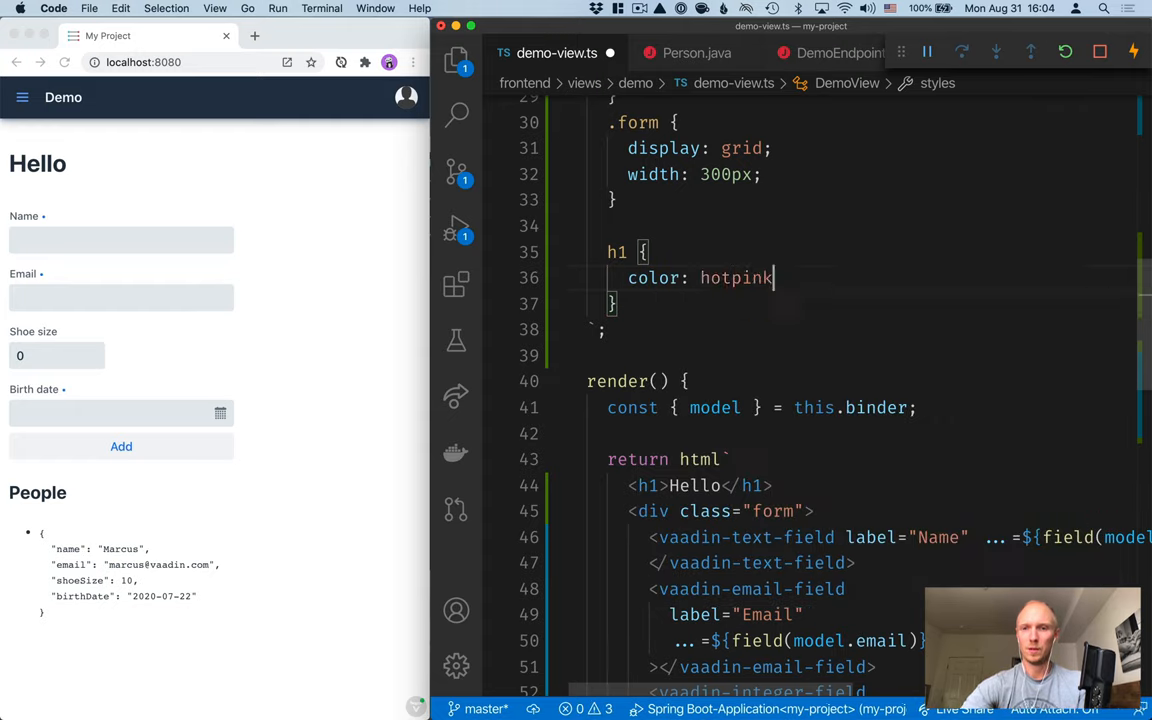
pyautogui.write('f')
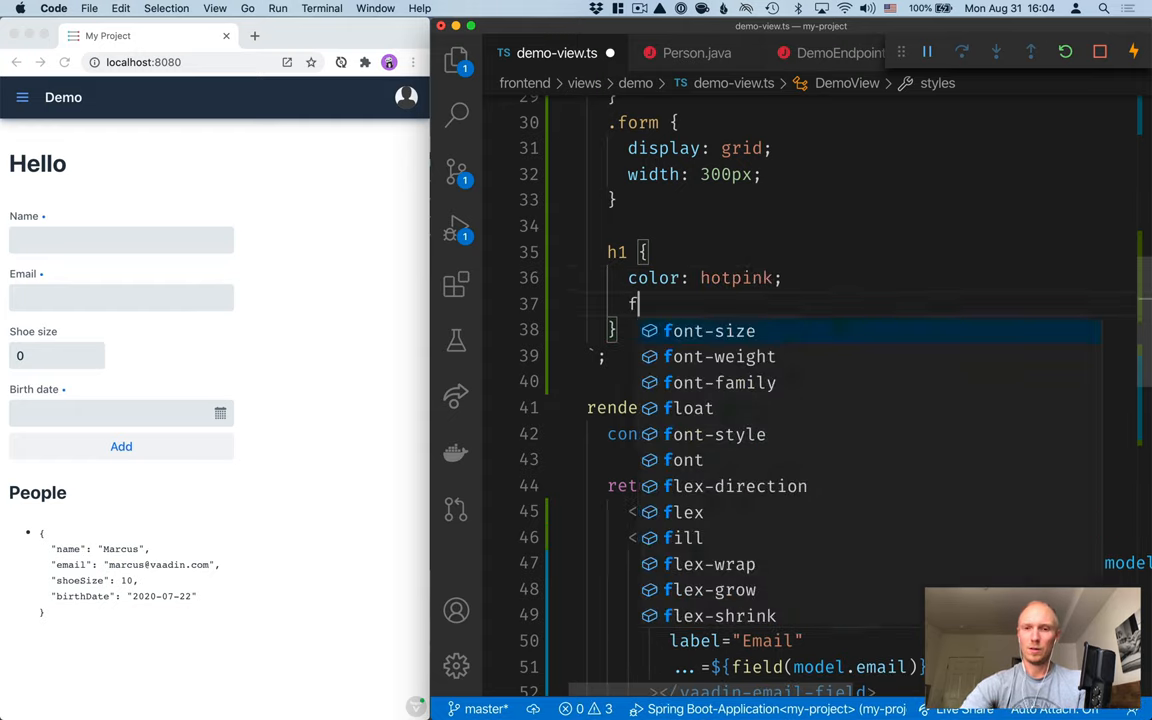
pyautogui.write('ont-family: chalkboard;')
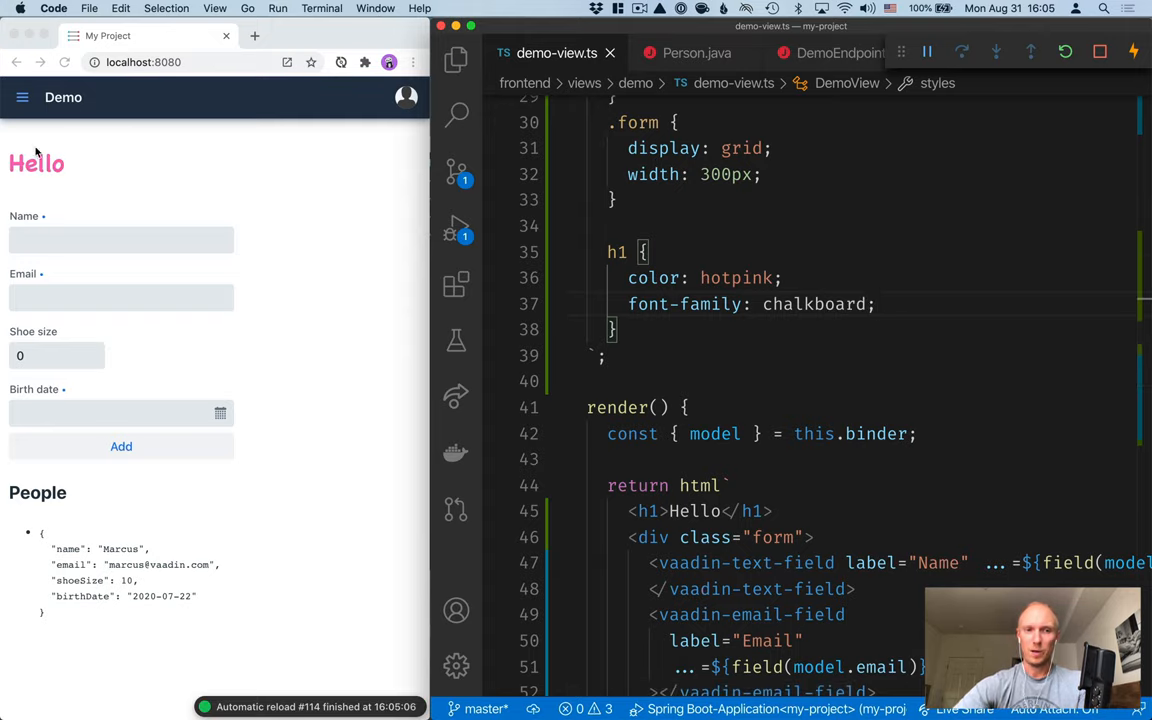
pyautogui.moveTo(160, 216)
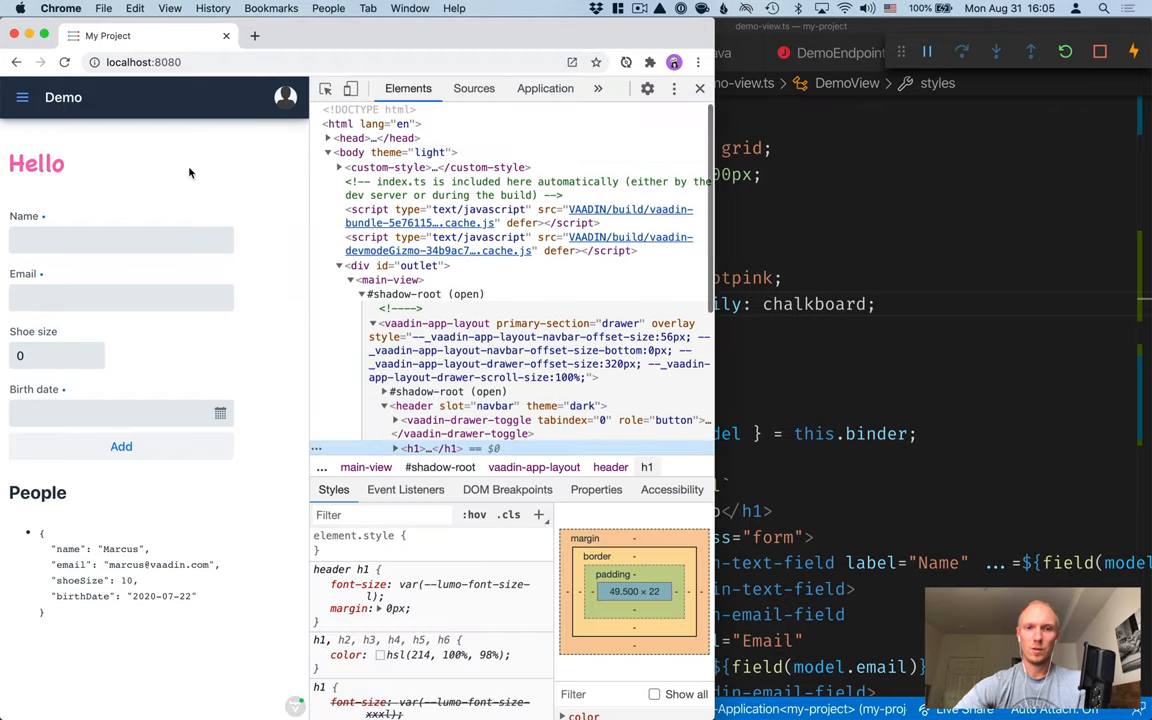
pyautogui.moveTo(390, 168)
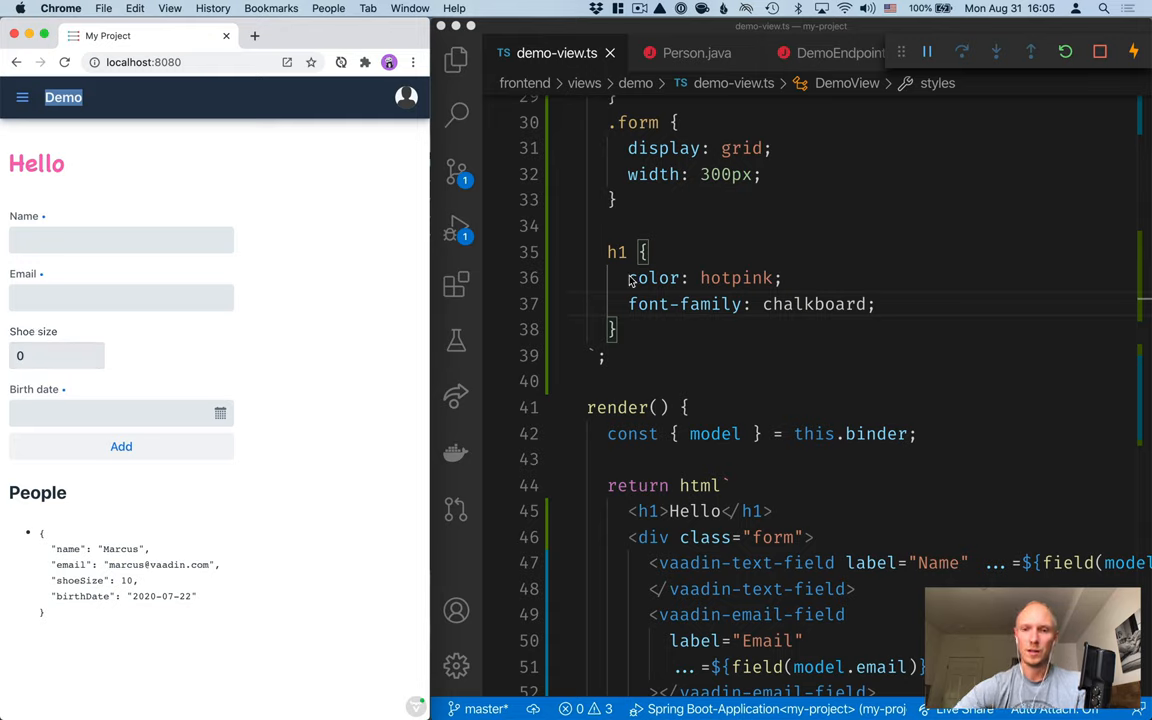
pyautogui.moveTo(628, 304)
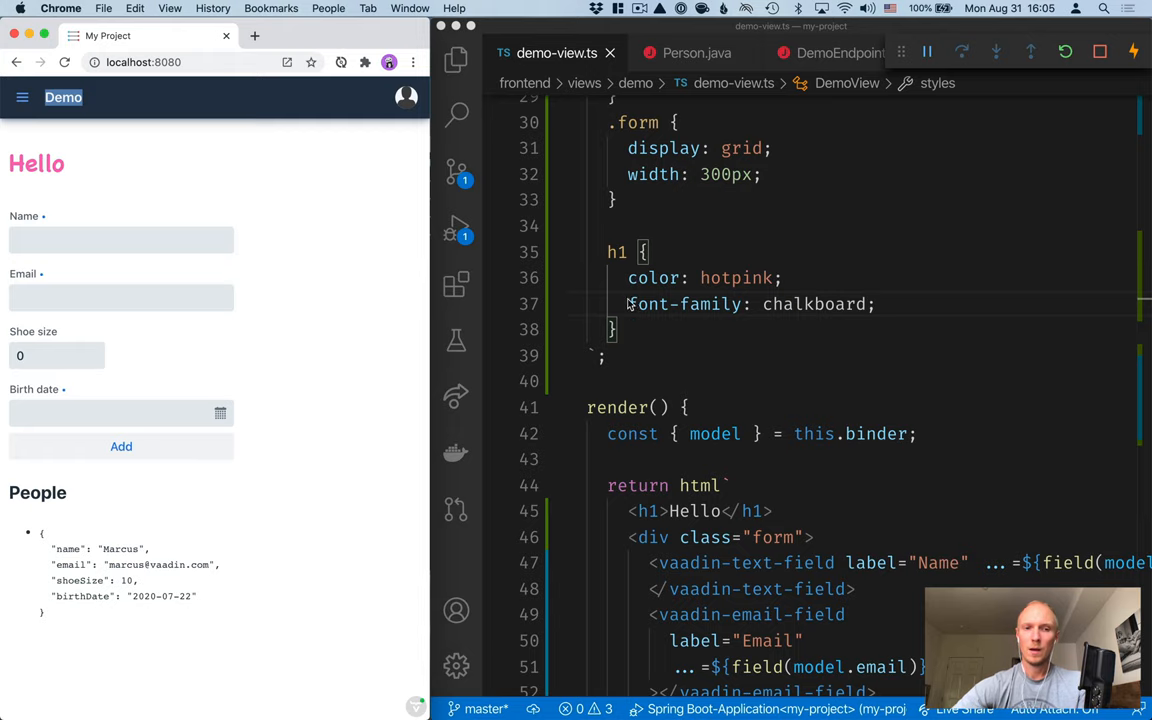
# Give the vaadin-button element a theme="primary" attribute.
pyautogui.scroll(-3)
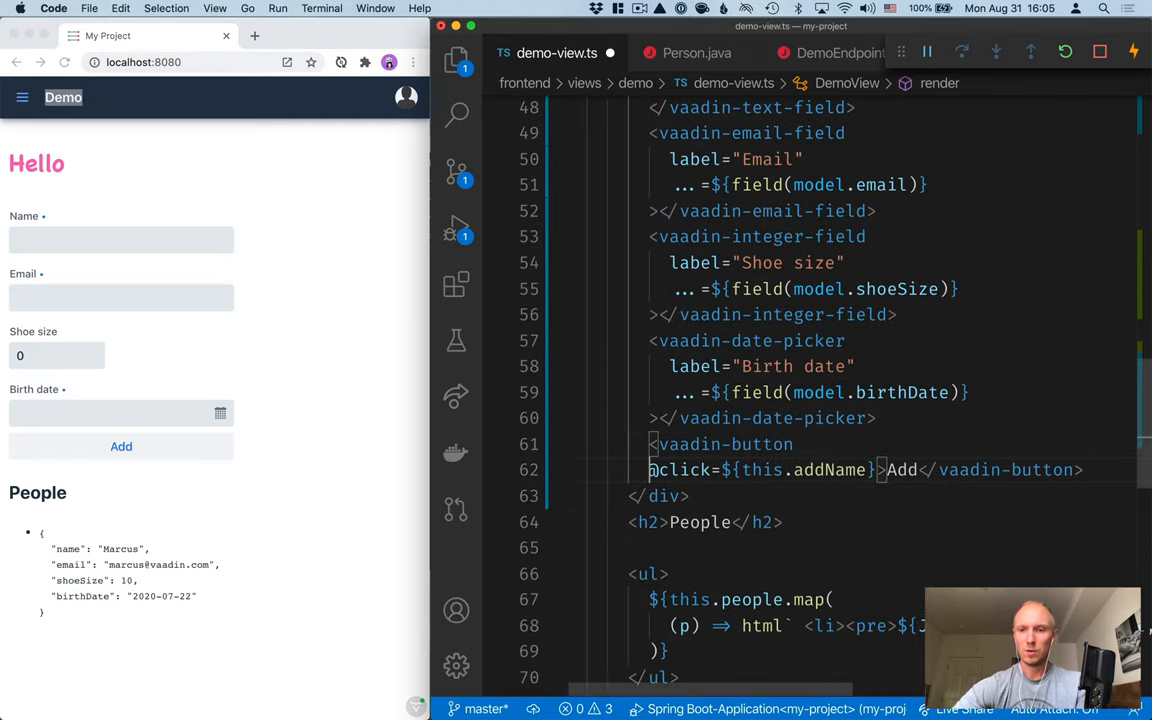
pyautogui.write('this.addName} theme="prim')
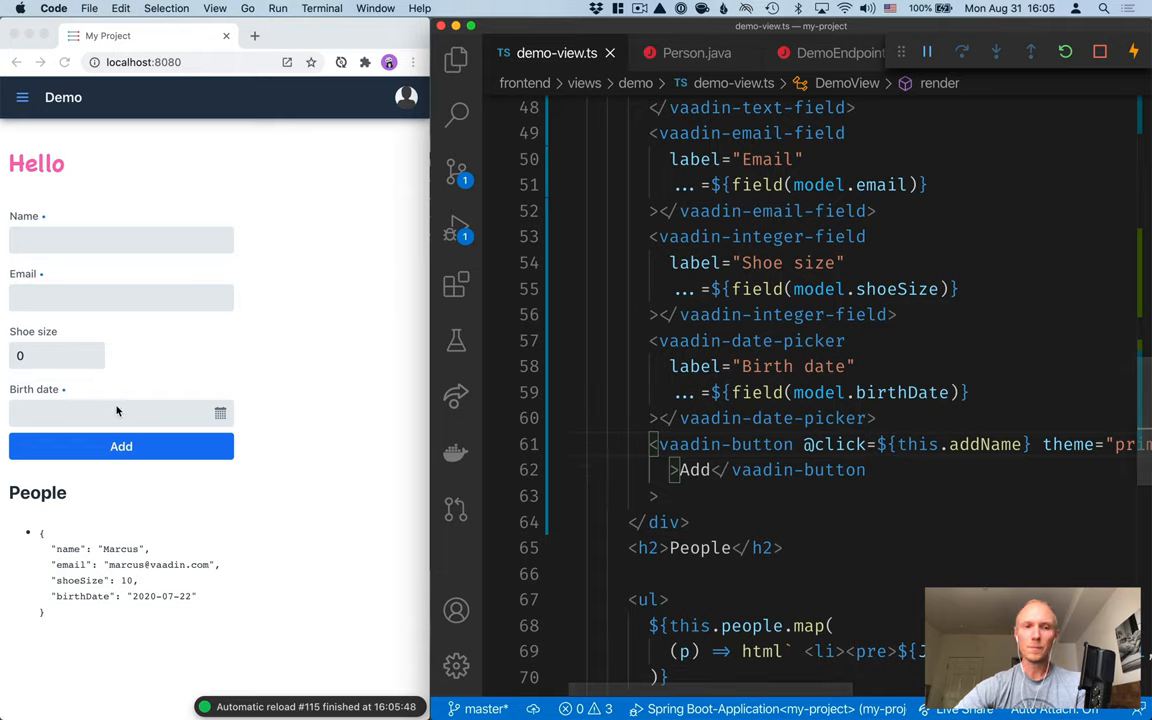
pyautogui.moveTo(164, 370)
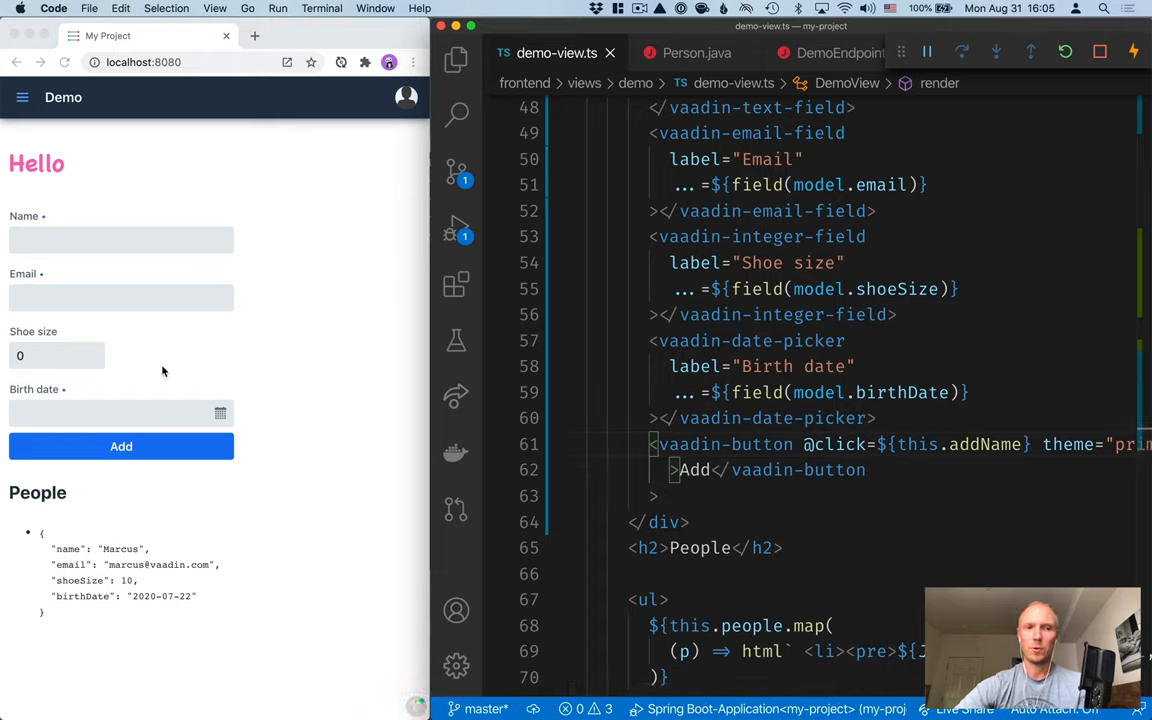
pyautogui.moveTo(694, 262)
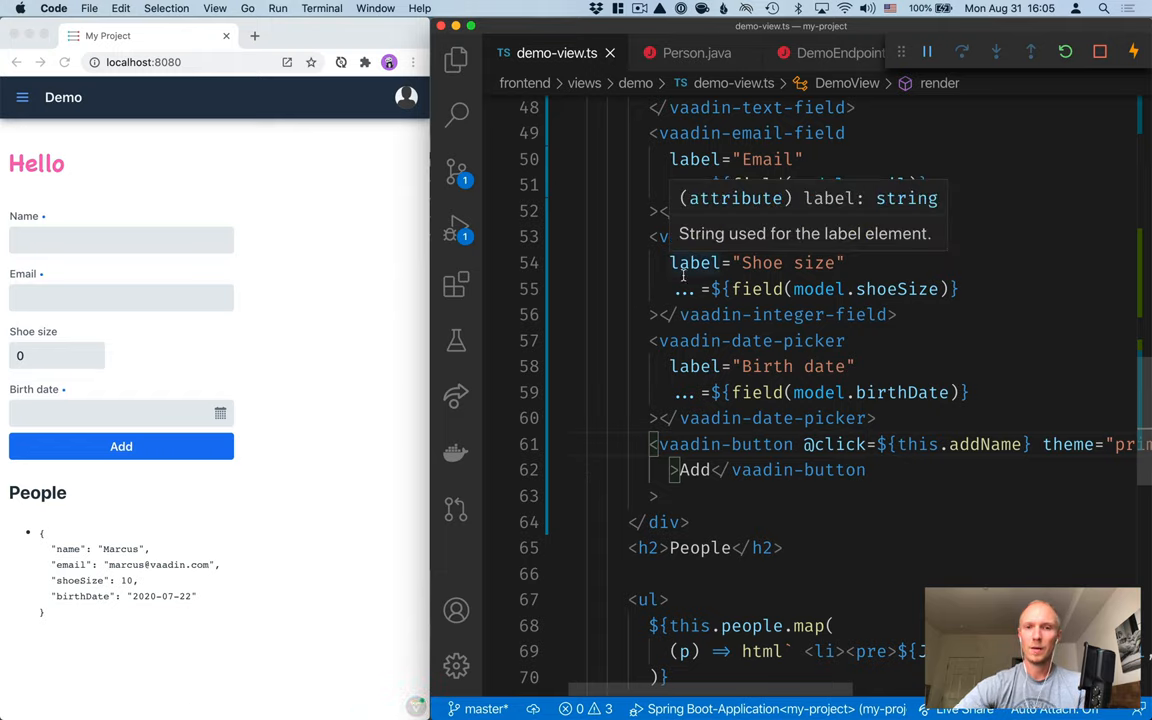
# In frontend/index.html, add theme="dark" to the <html> element.
pyautogui.click(456, 170)
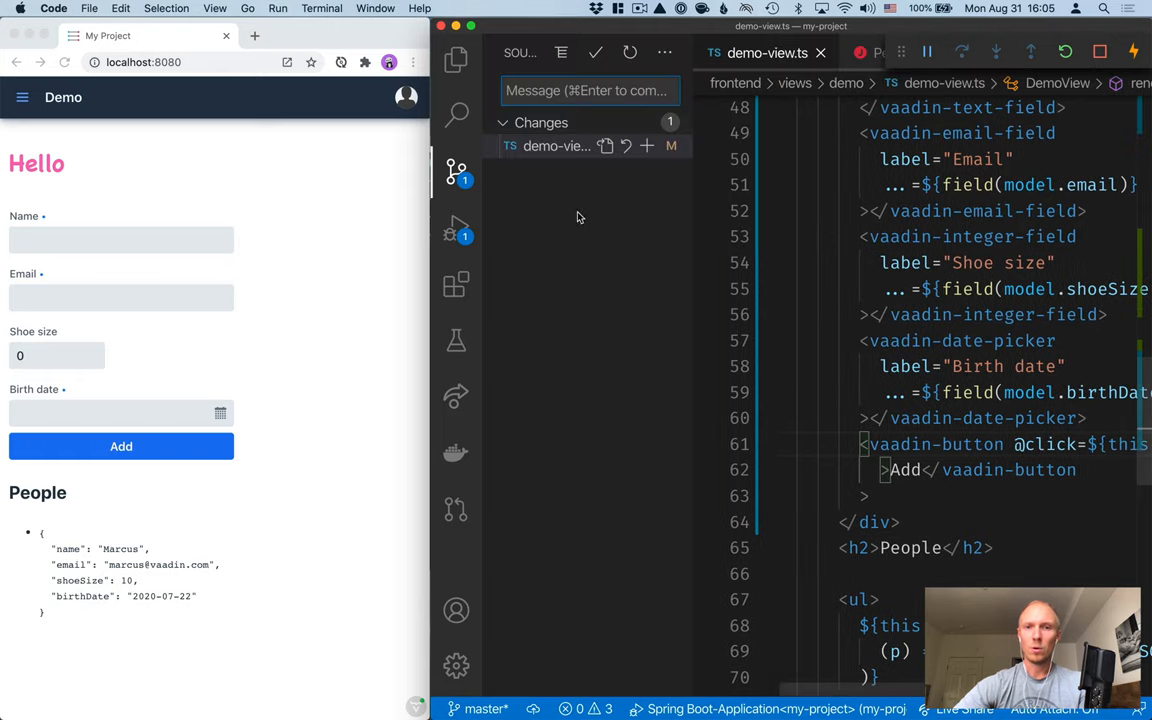
pyautogui.click(456, 60)
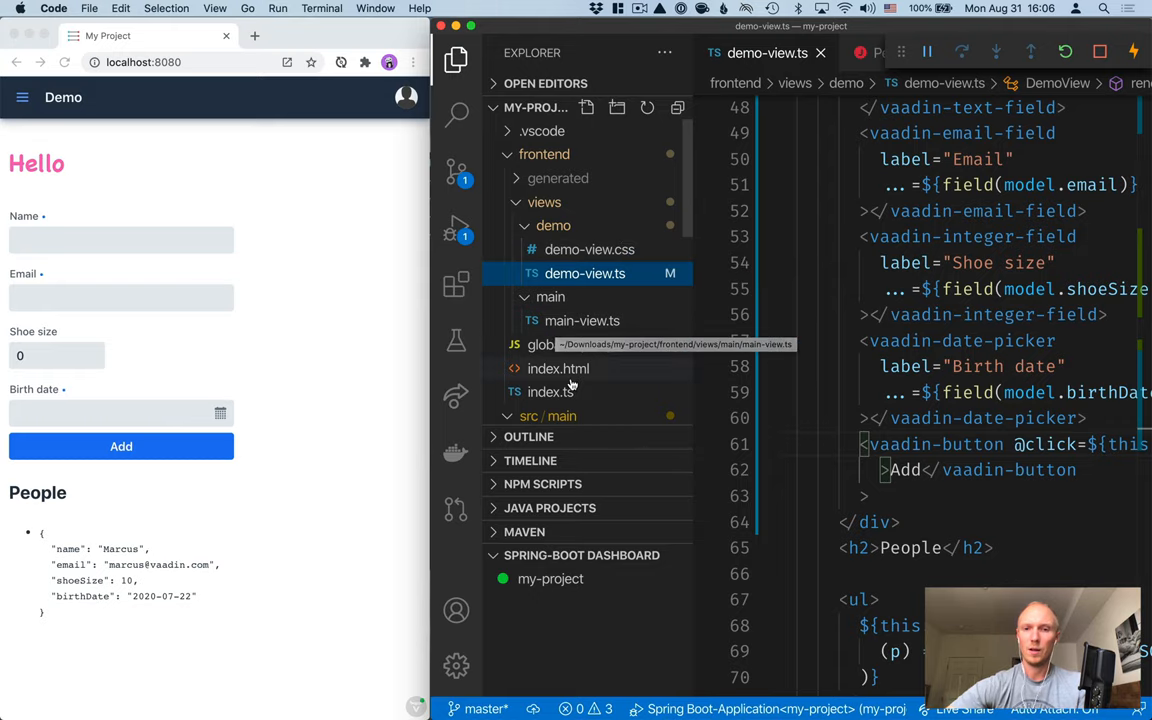
pyautogui.click(558, 368)
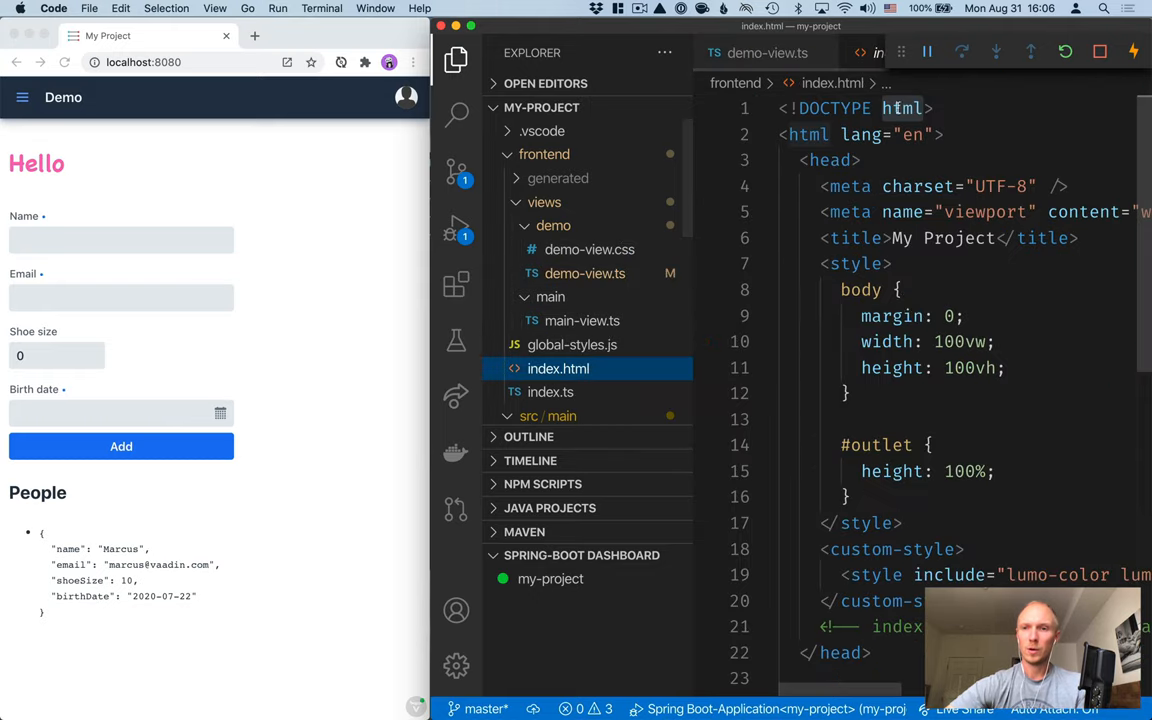
pyautogui.click(930, 134)
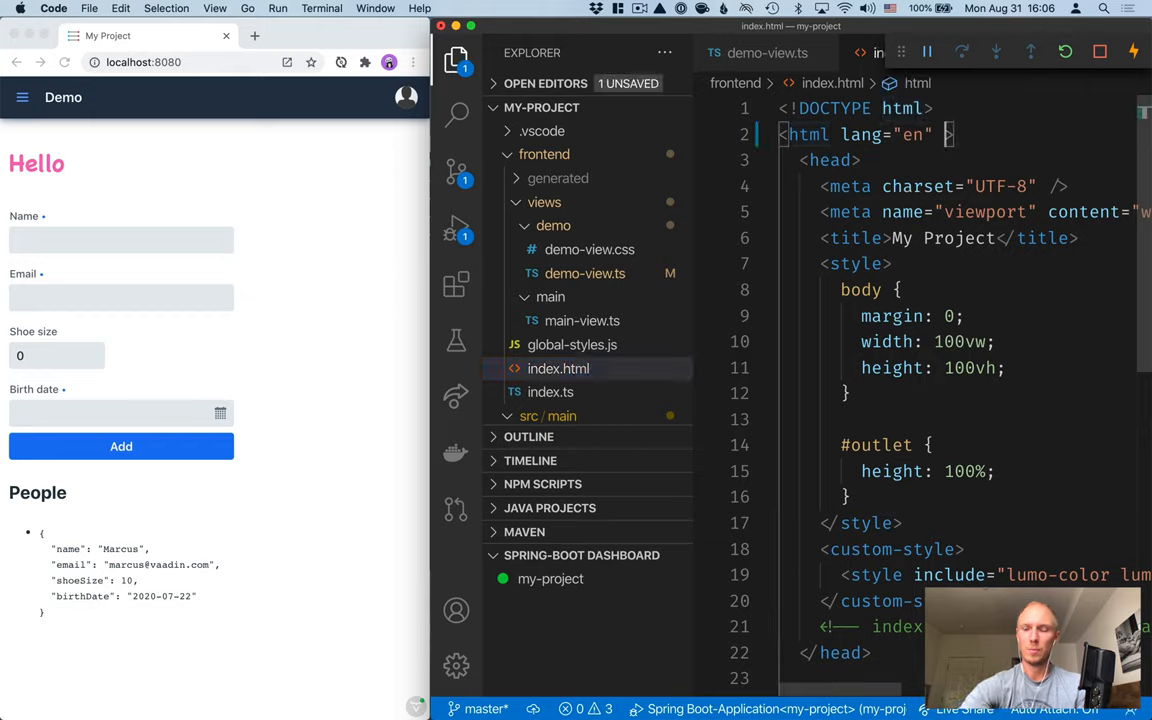
pyautogui.write('theme="')
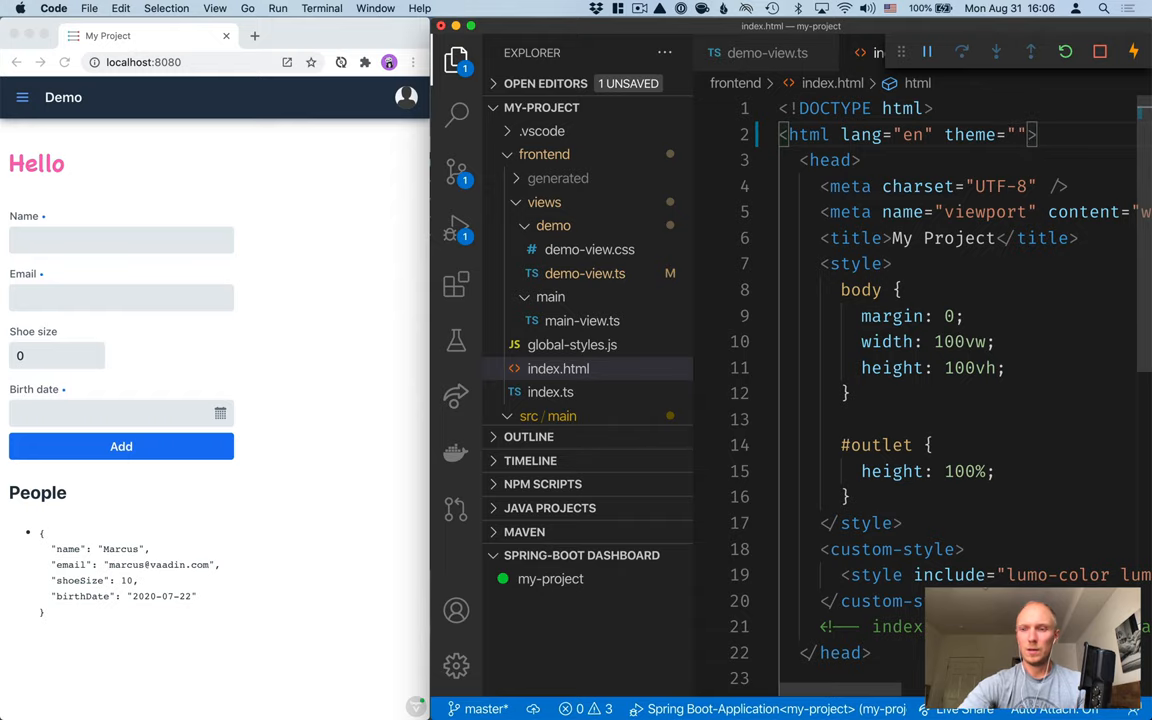
pyautogui.write('dark')
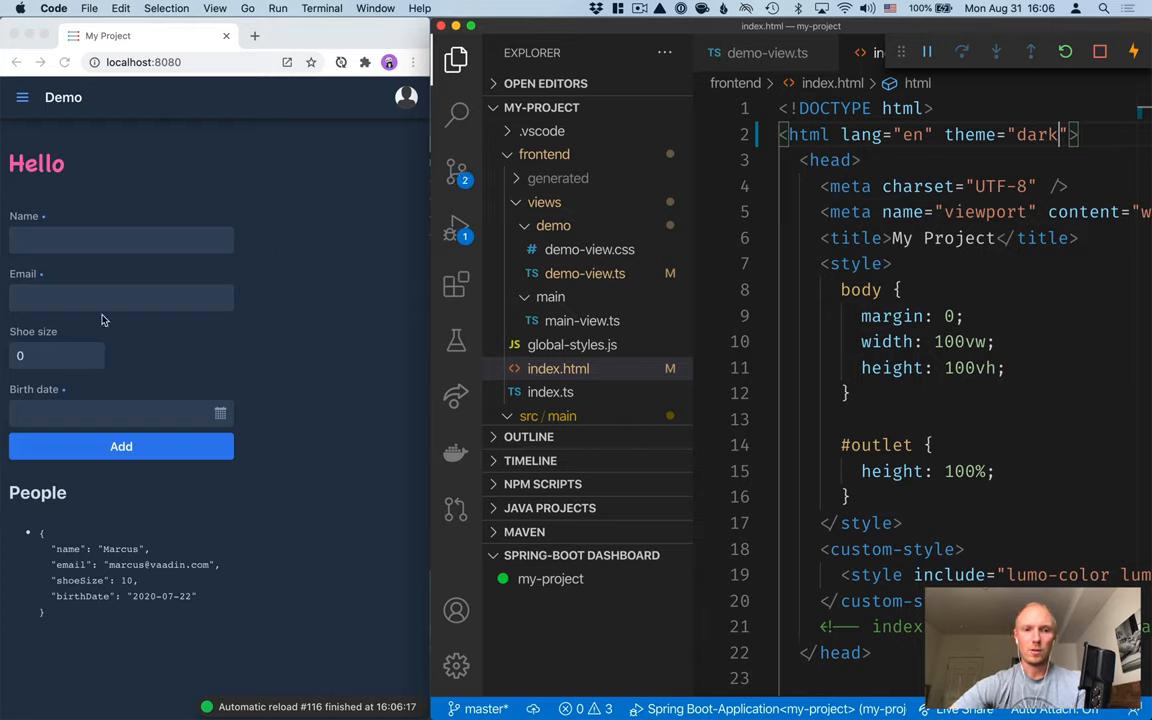
pyautogui.moveTo(130, 404)
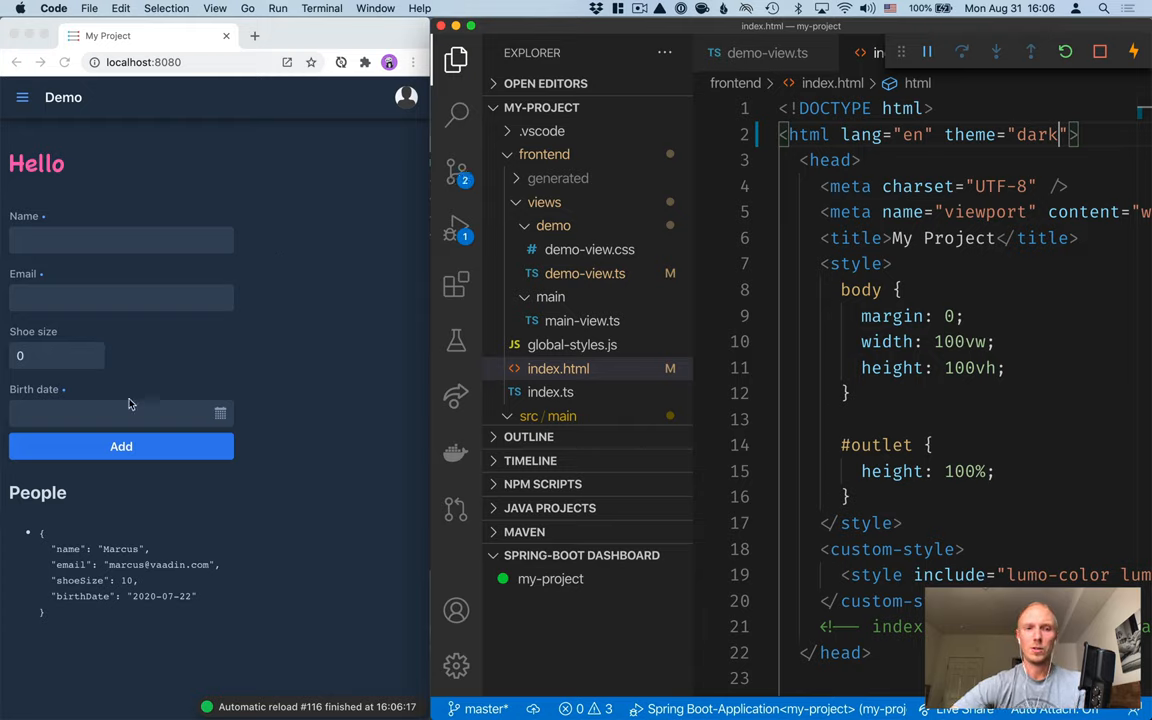
pyautogui.moveTo(176, 380)
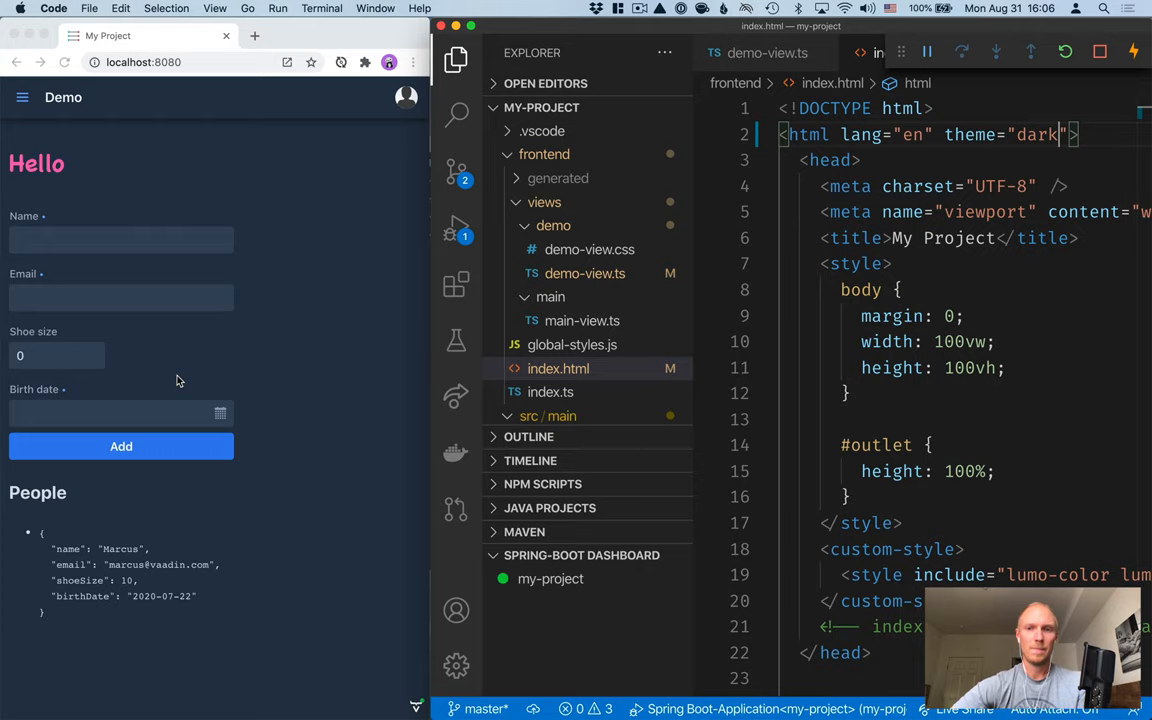